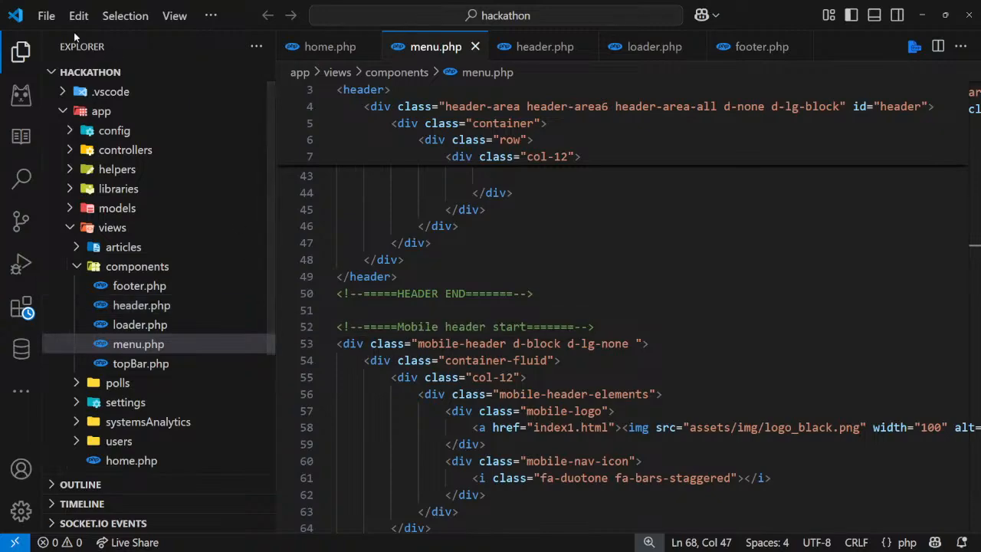
Reopen the recent ytclass\css project folder from File > Open Recent
click(46, 16)
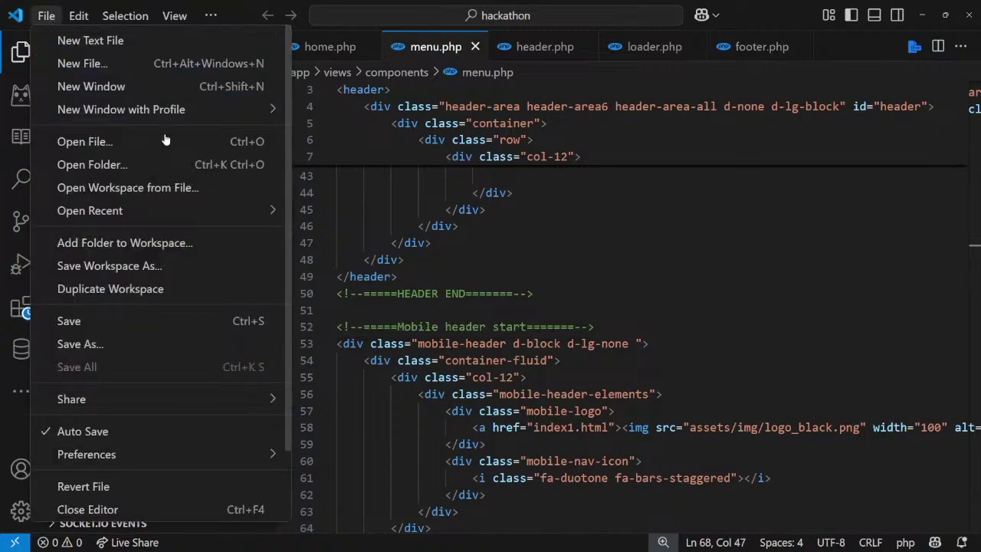
click(89, 210)
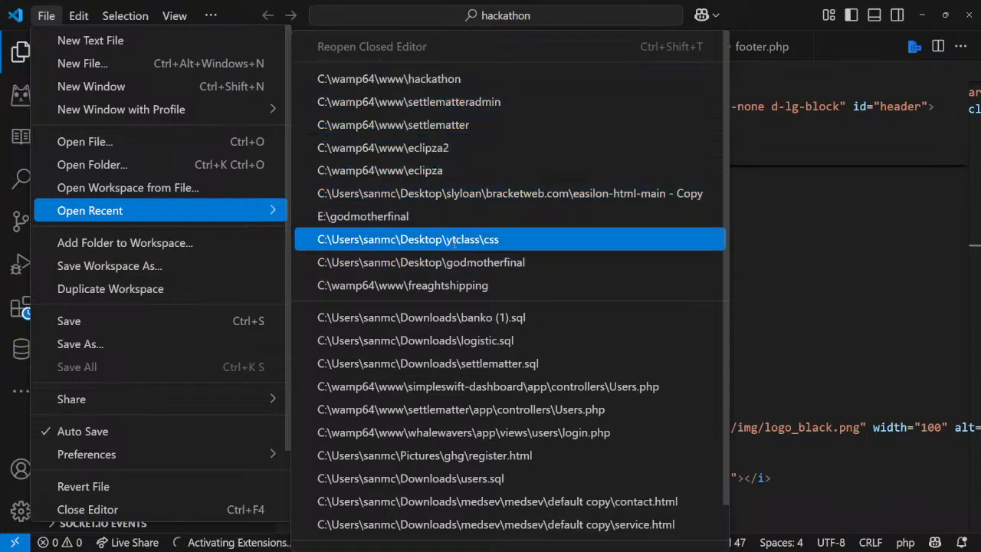
click(408, 239)
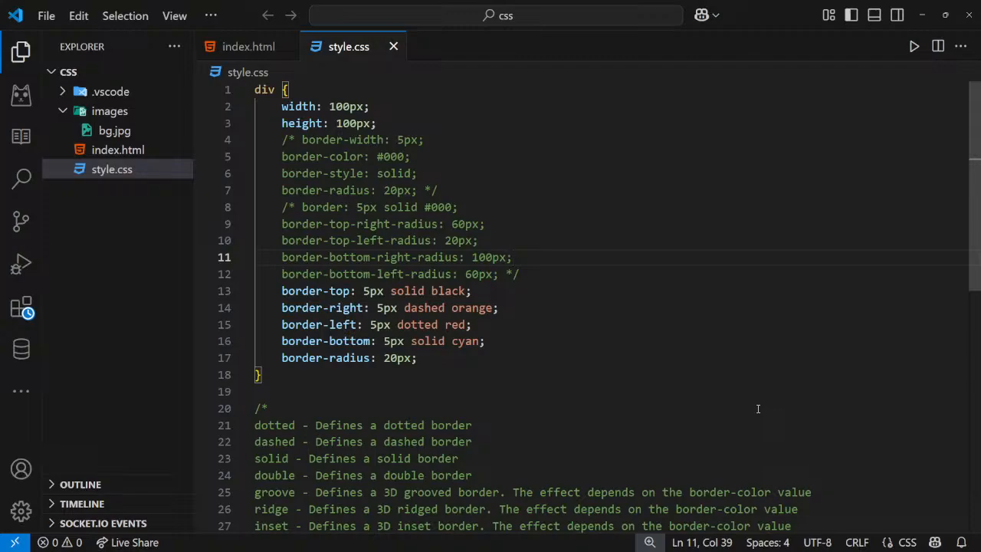
mouse_move(690, 345)
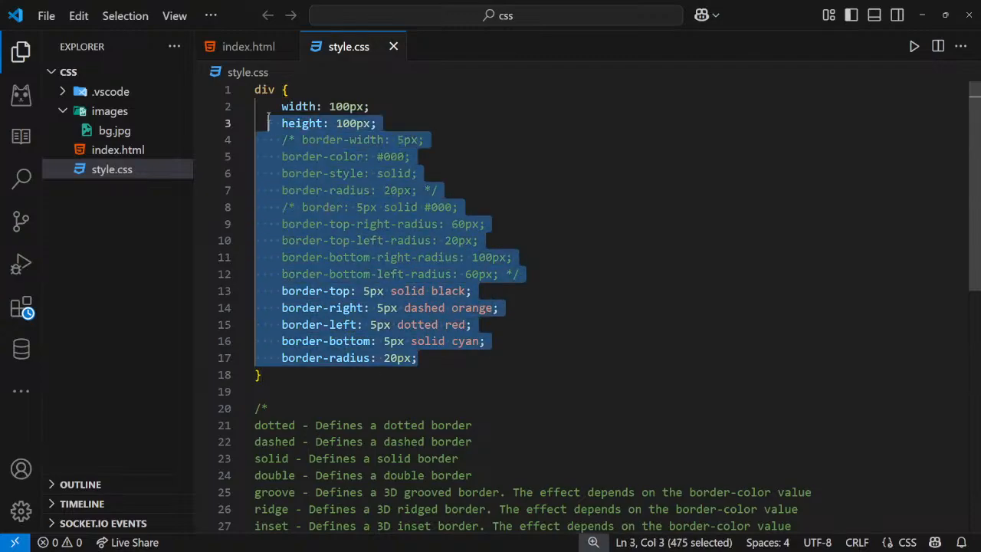
Delete the div rule's old declarations and the commented border-style list below it
key(Delete)
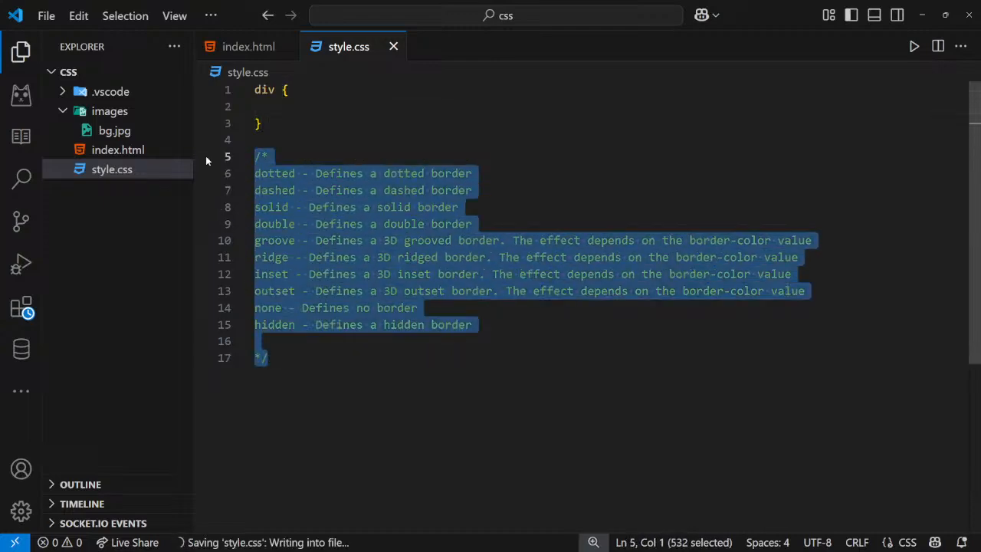
key(Delete)
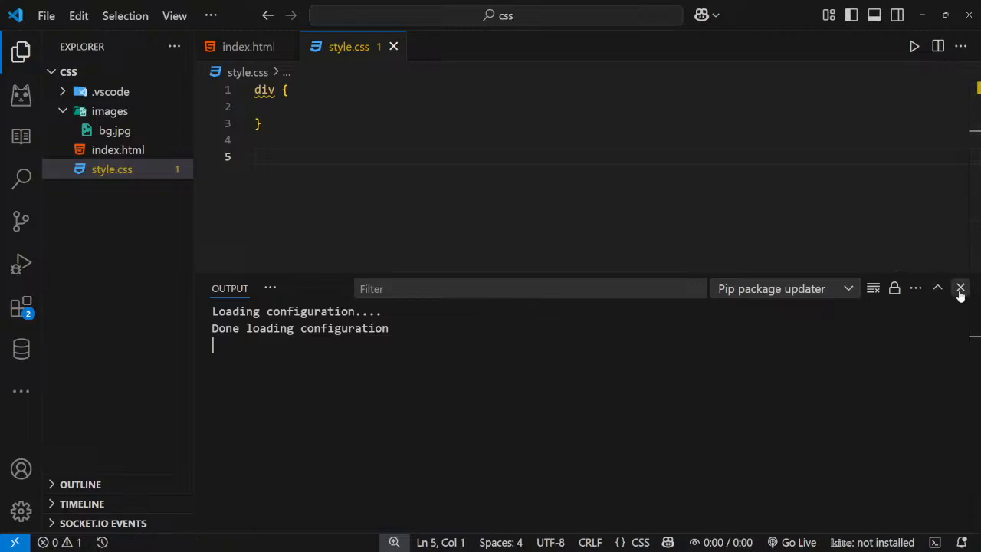
Close the extension Output panel and type 'margin and padding' inside the div rule
click(960, 288)
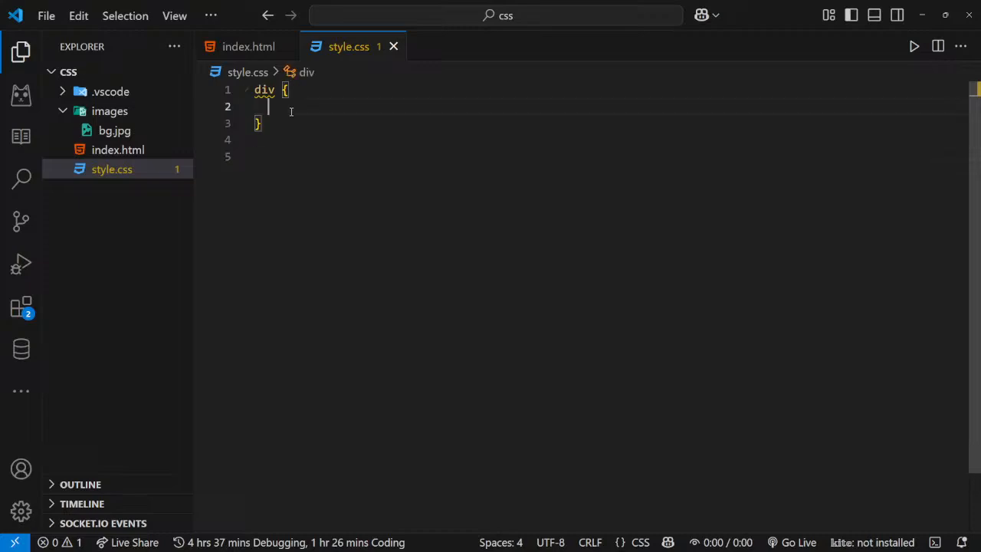
text(margin a)
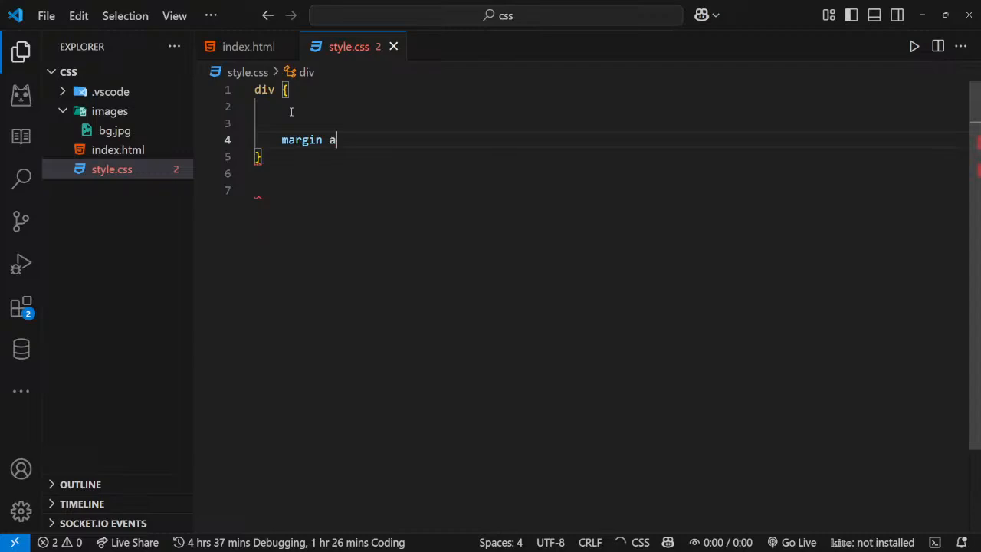
text(nd)
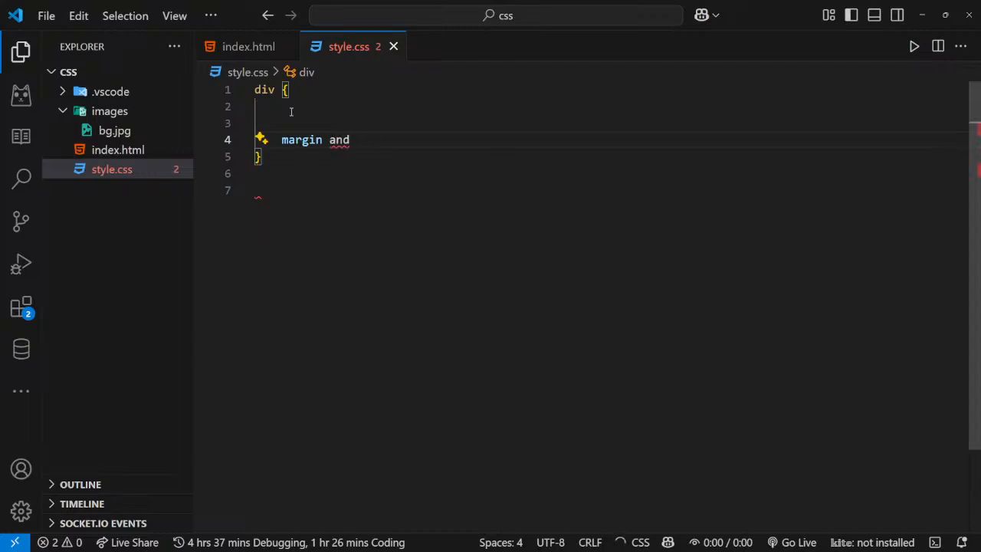
text(padding)
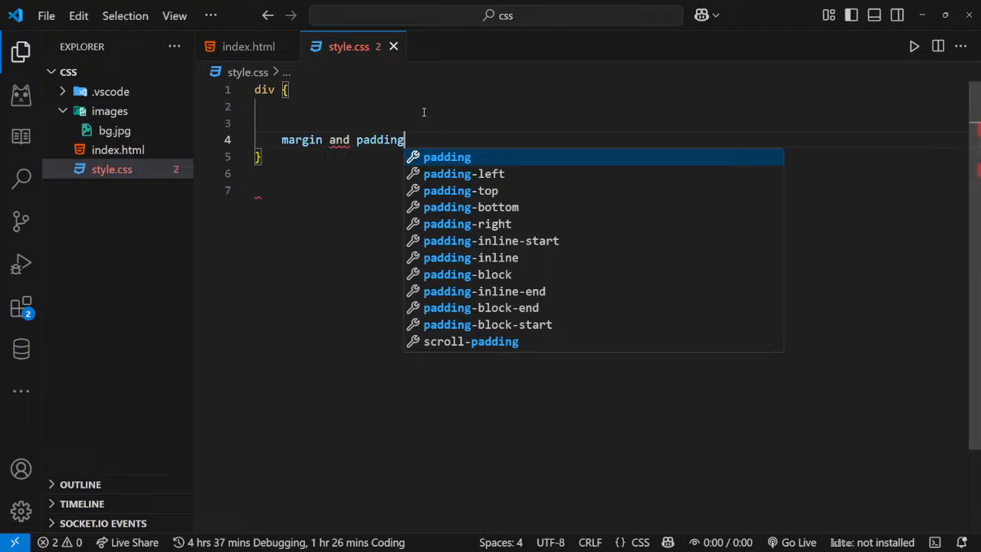
mouse_move(417, 127)
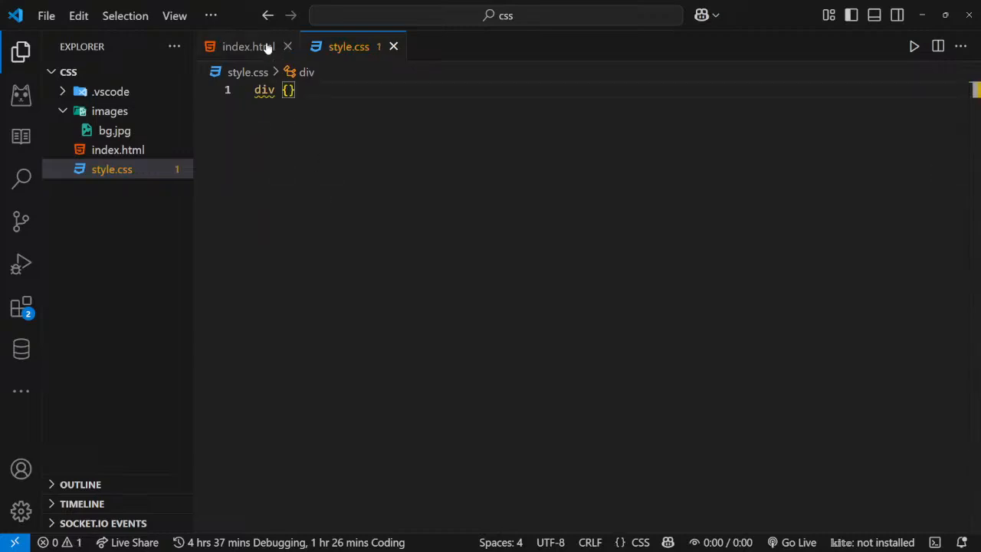
mouse_move(264, 48)
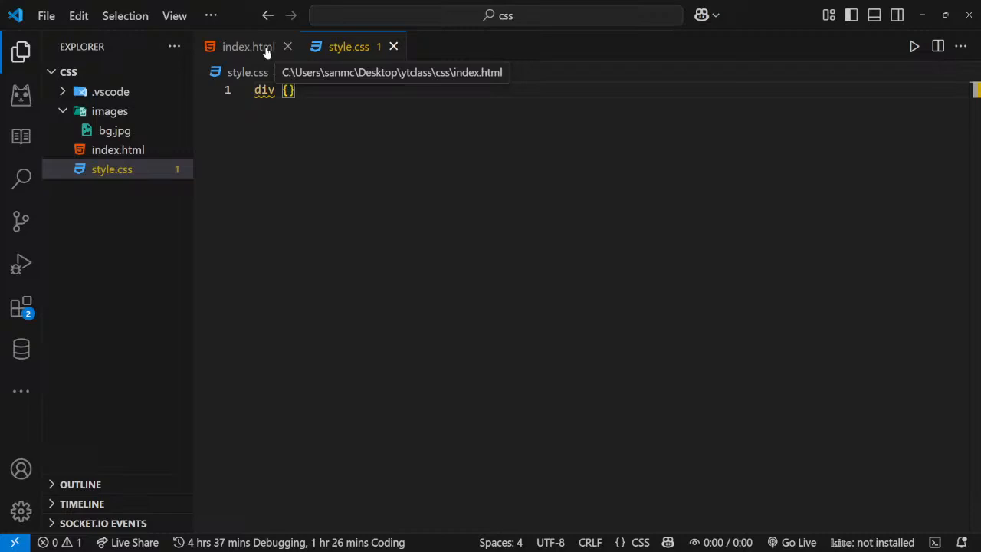
Add a <p> paragraph of lorem placeholder text inside the div in index.html
click(248, 46)
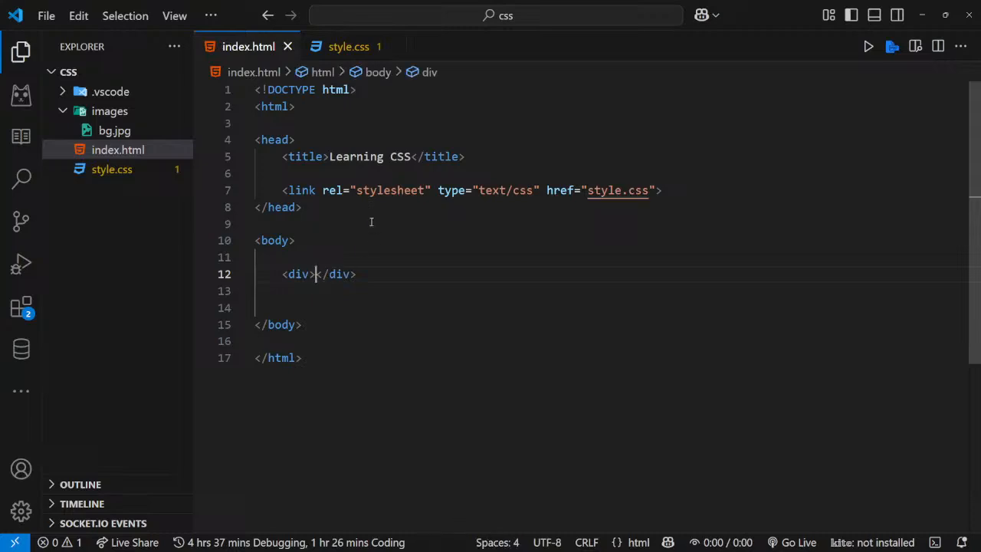
key(Enter)
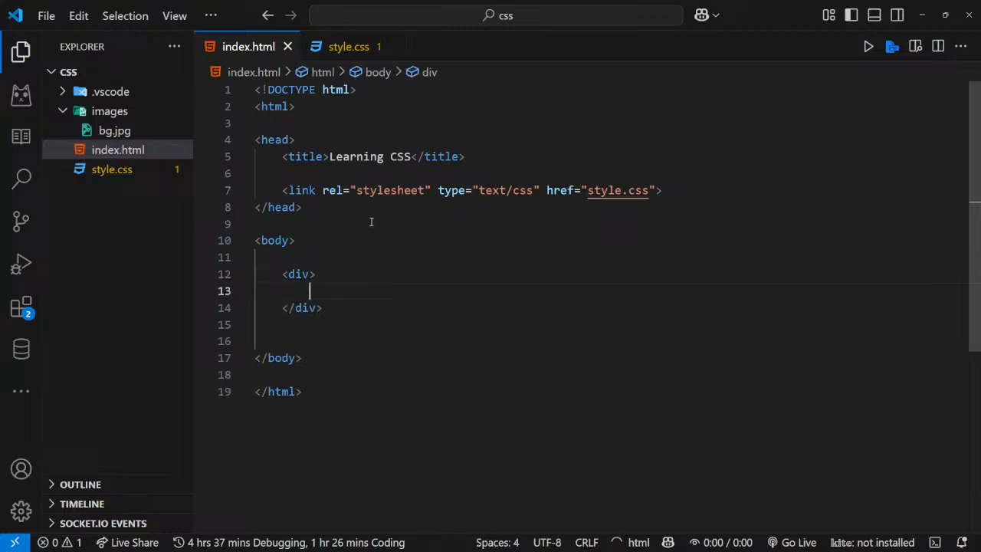
text(<)
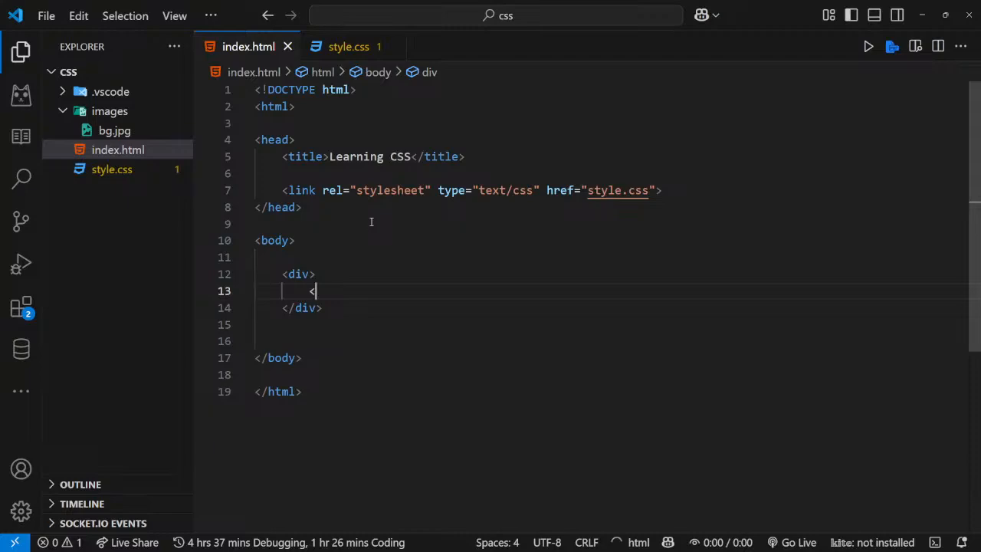
text(<p>lor)
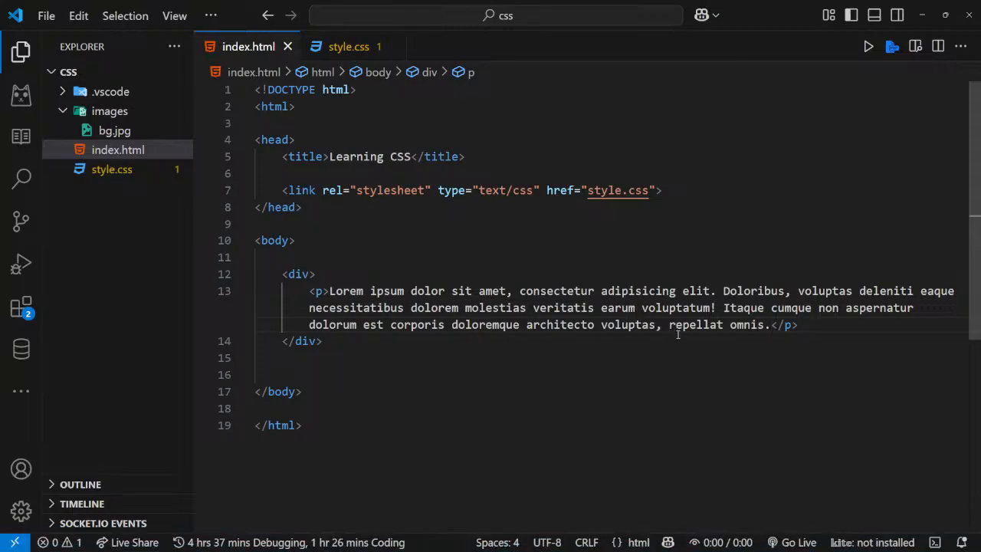
mouse_move(580, 147)
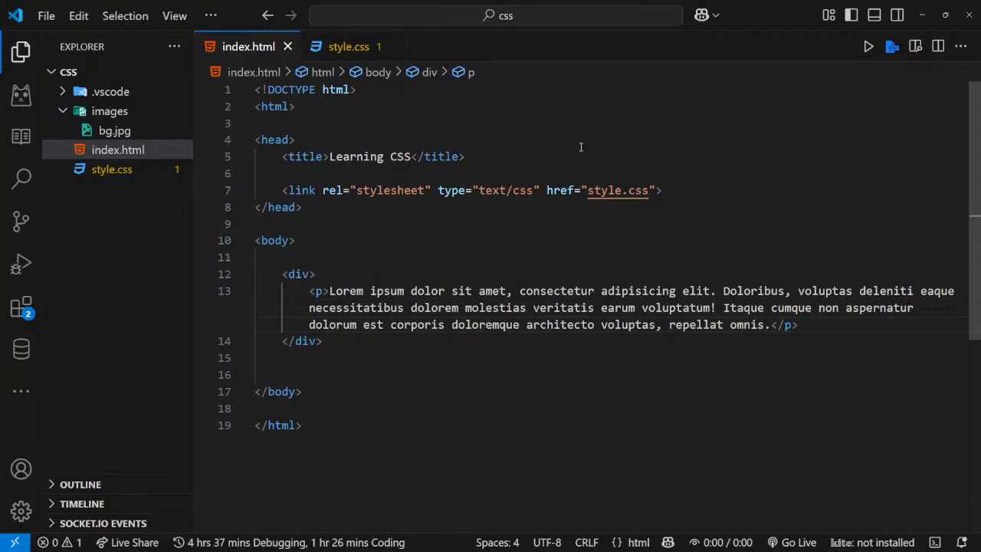
mouse_move(786, 510)
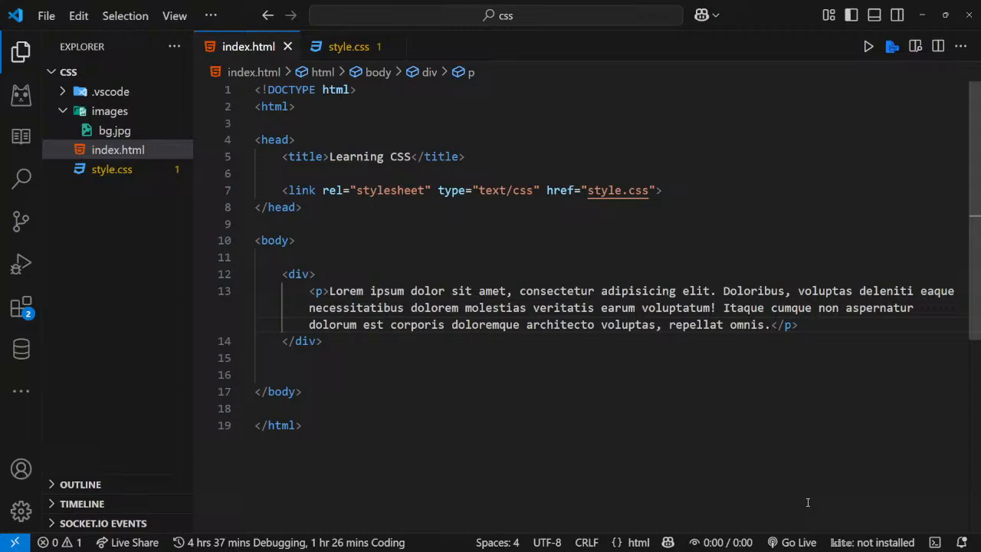
mouse_move(802, 466)
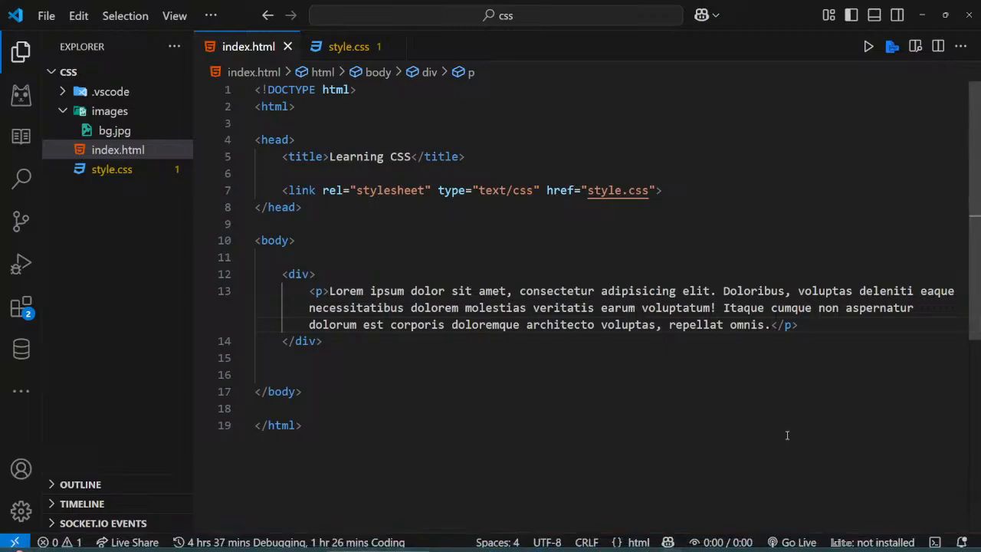
mouse_move(735, 397)
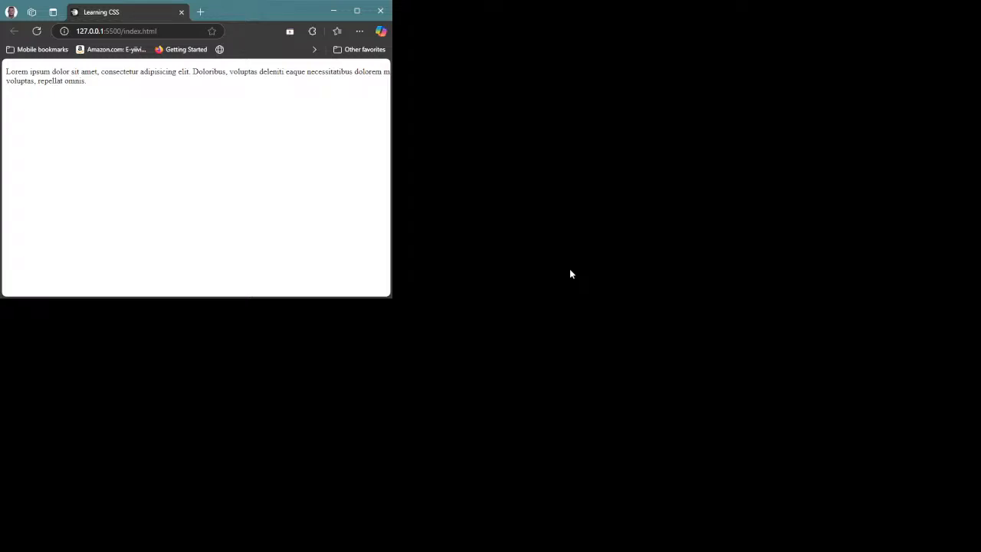
mouse_move(269, 133)
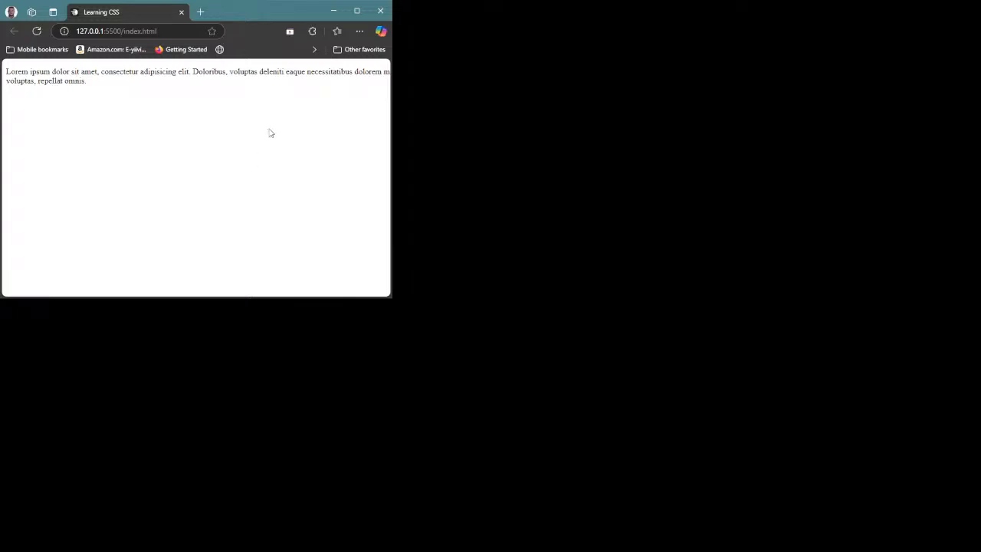
mouse_move(347, 54)
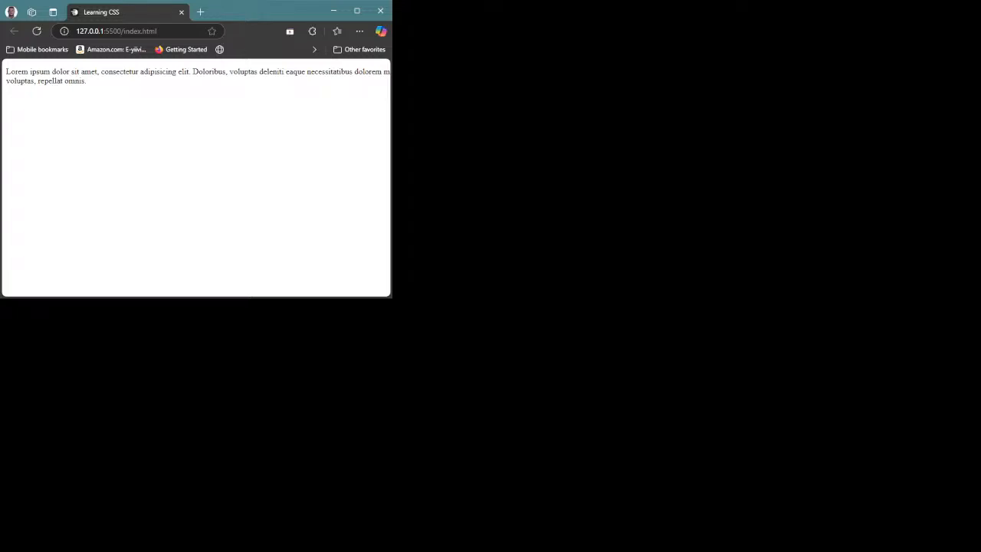
mouse_move(70, 536)
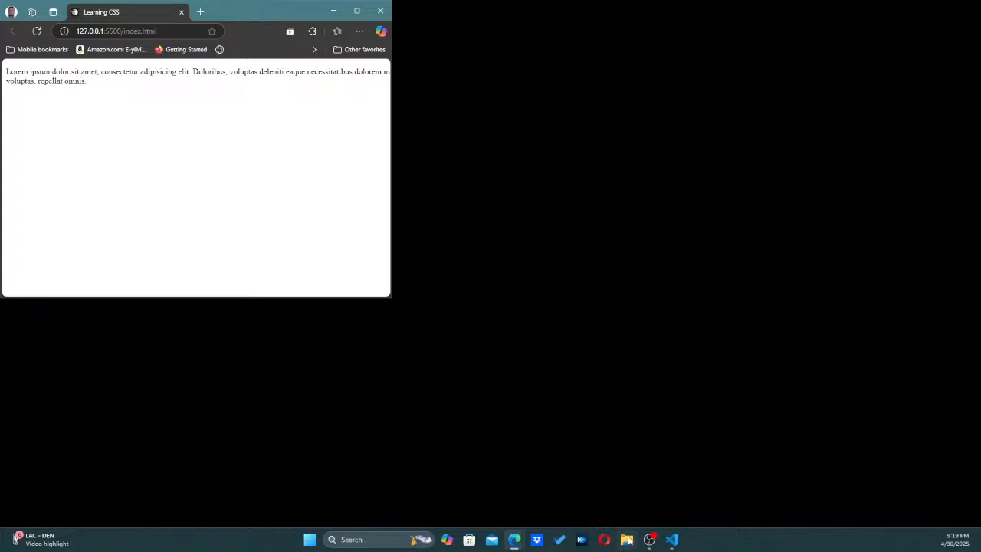
mouse_move(627, 540)
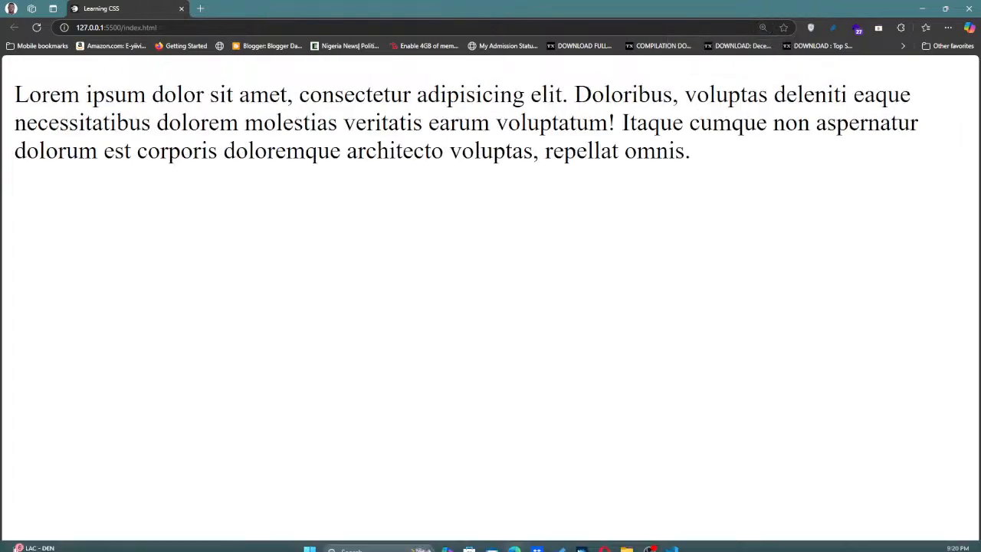
click(671, 538)
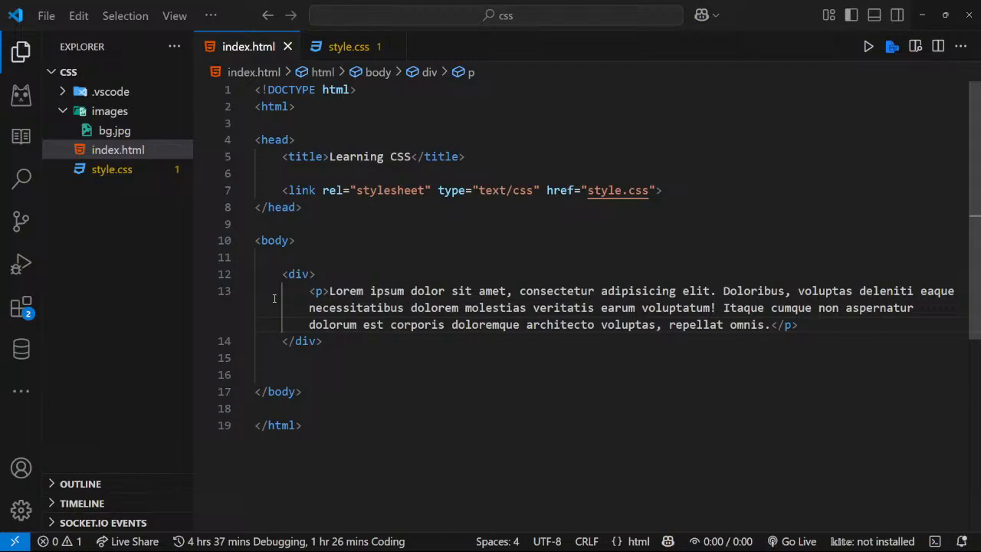
mouse_move(306, 344)
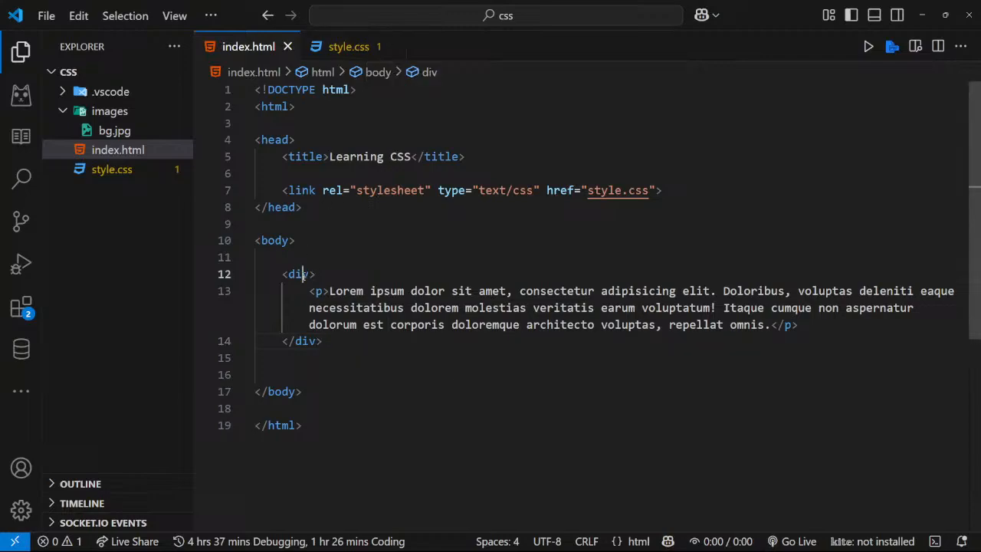
mouse_move(298, 273)
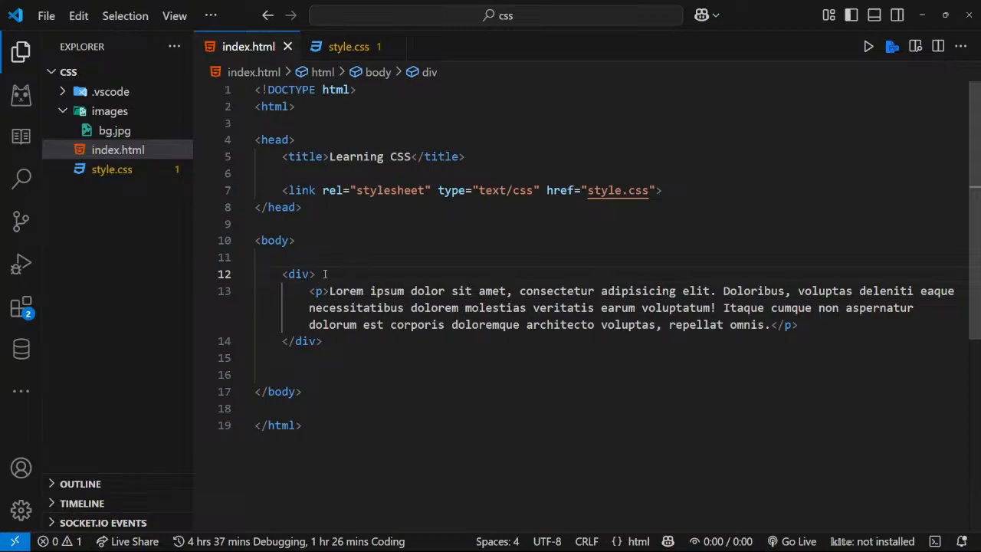
double_click(295, 274)
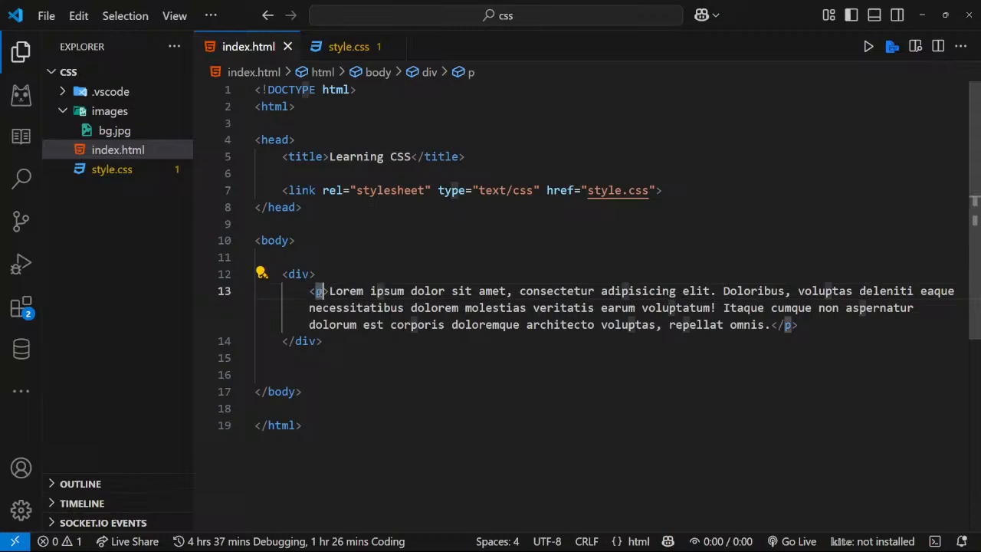
mouse_move(320, 290)
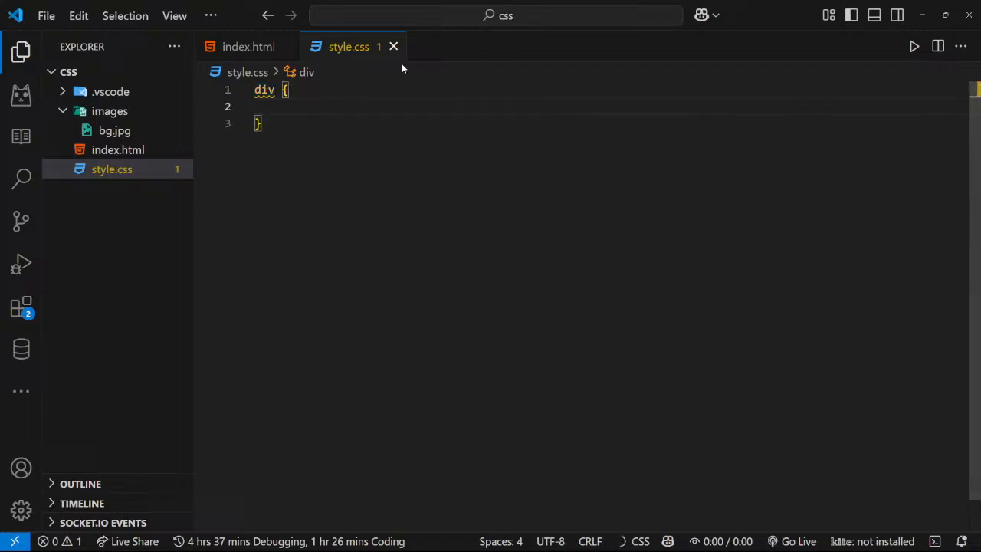
Type padding-left: 100px; into the div rule in style.css
text(p)
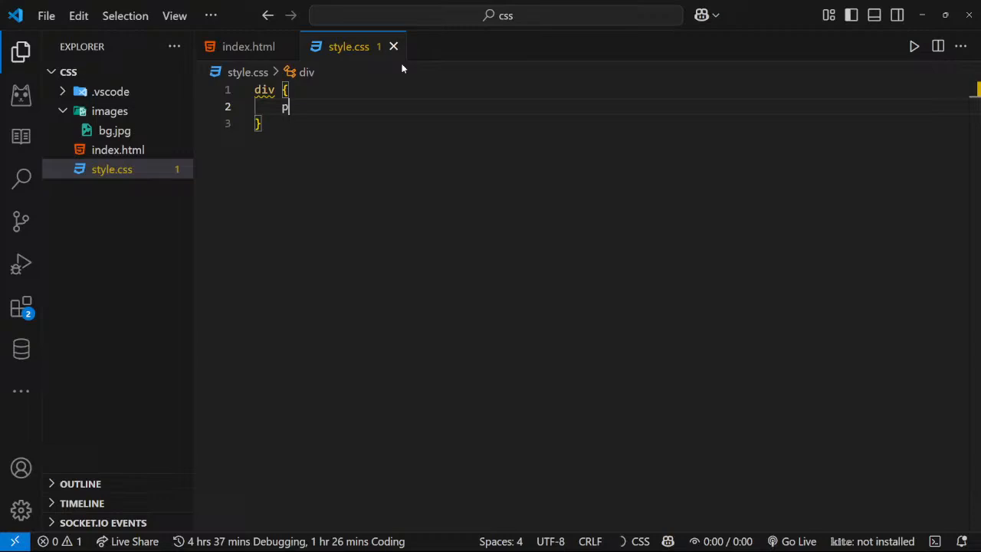
text(adding)
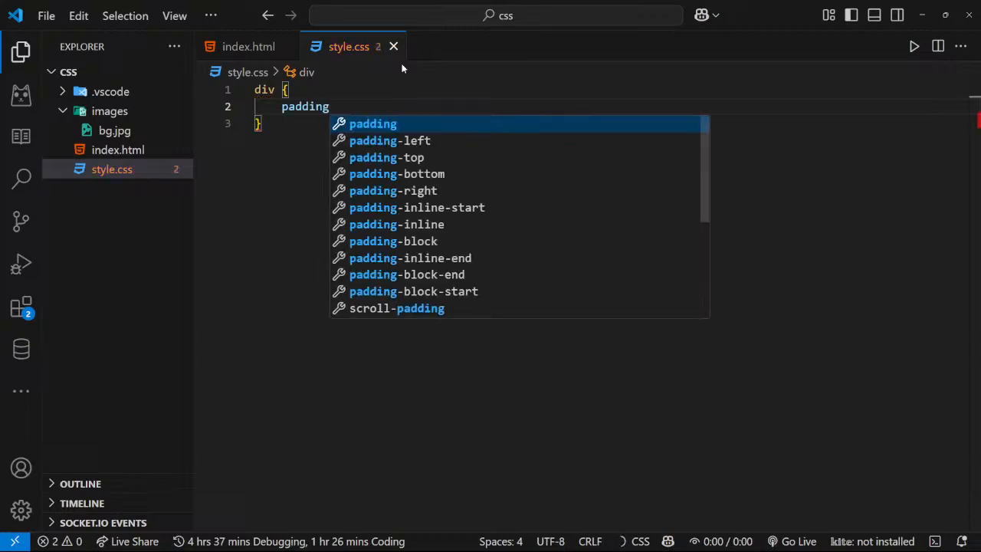
text(-left)
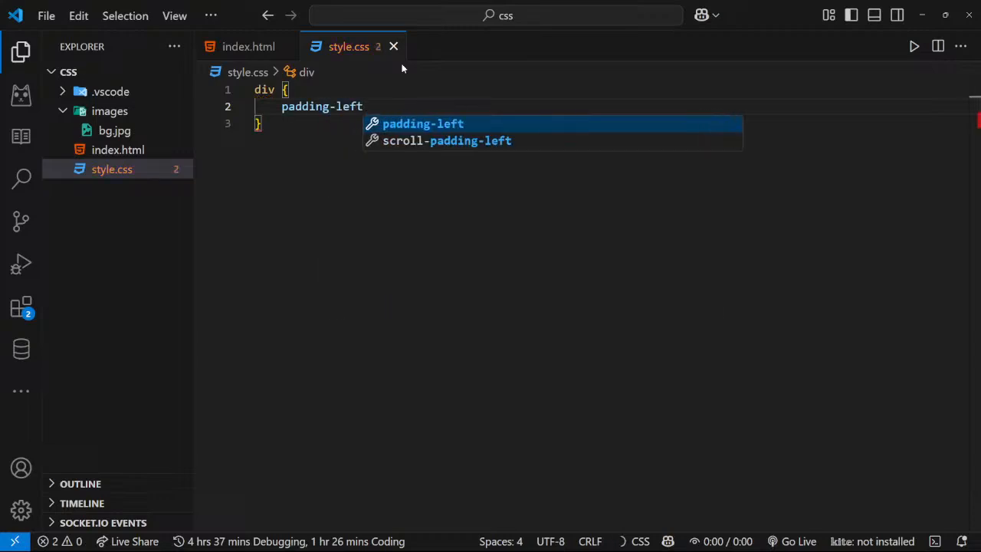
text(:)
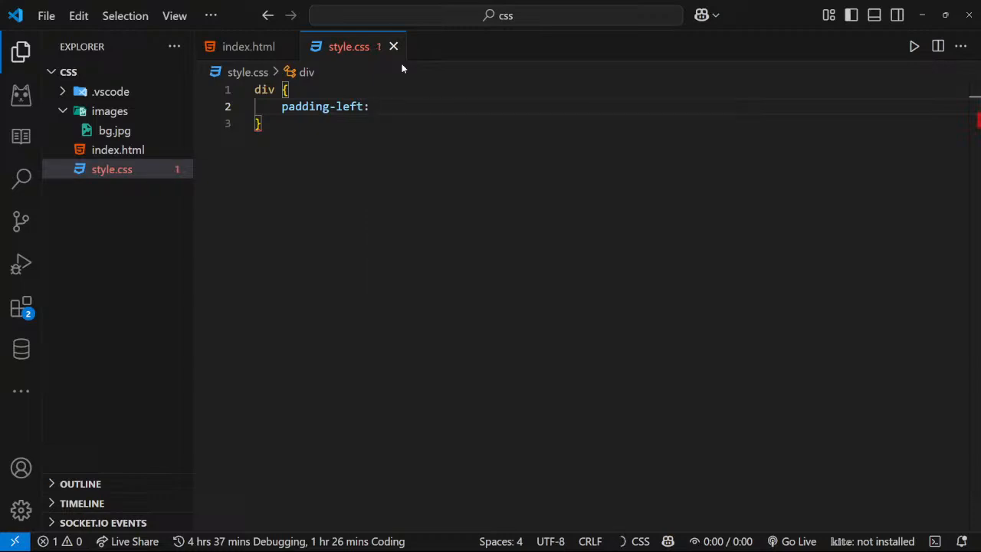
text(100px;)
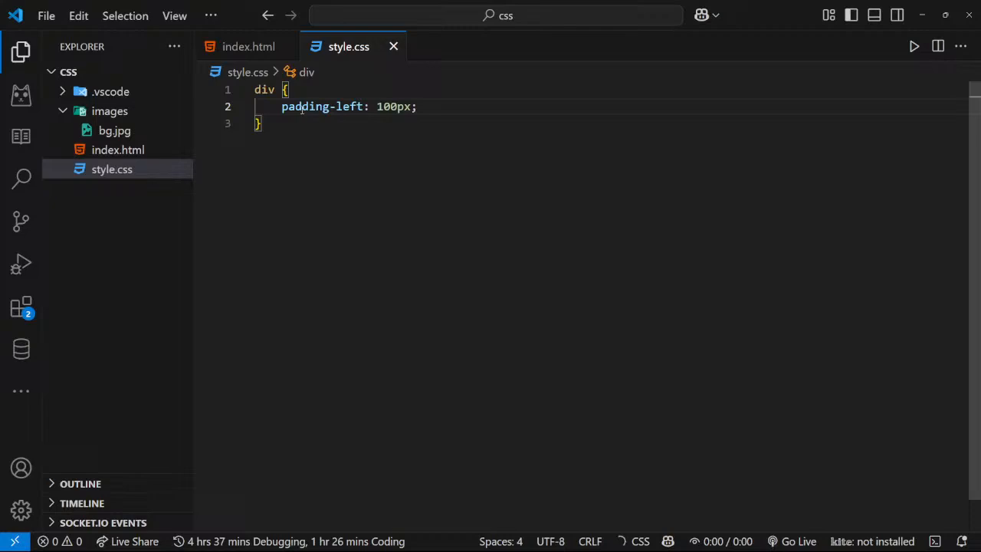
mouse_move(310, 107)
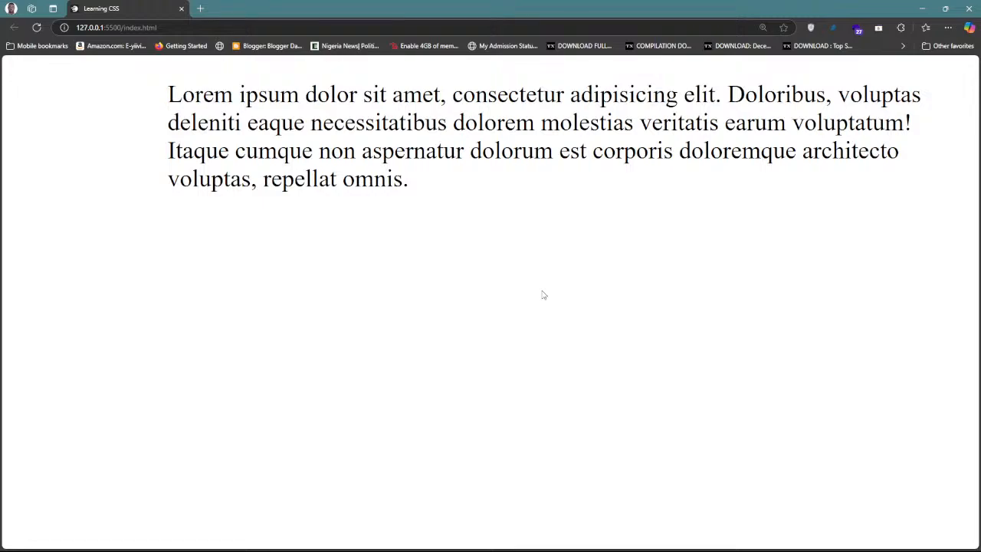
mouse_move(138, 108)
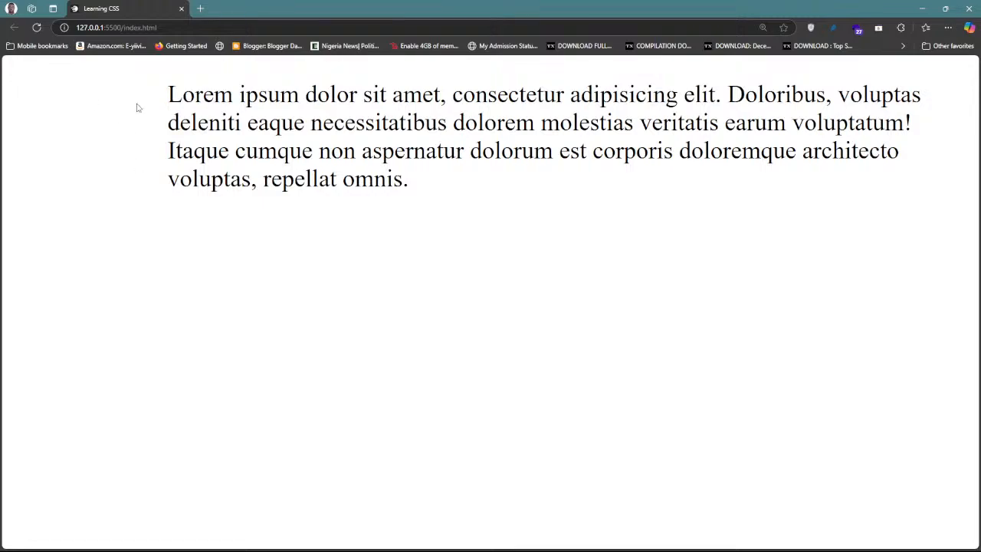
mouse_move(109, 105)
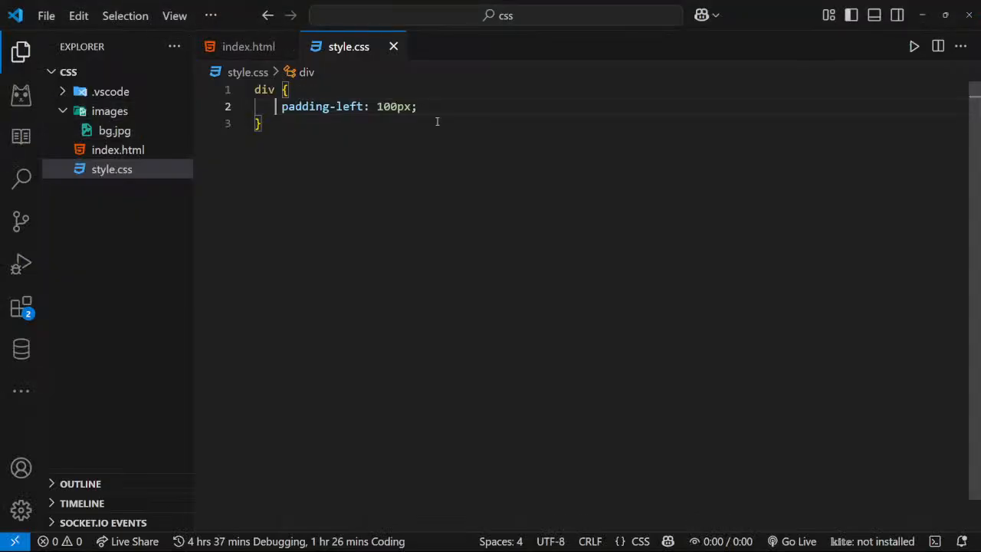
Insert border: 1px solid black; as the first declaration in the div rule
click(289, 89)
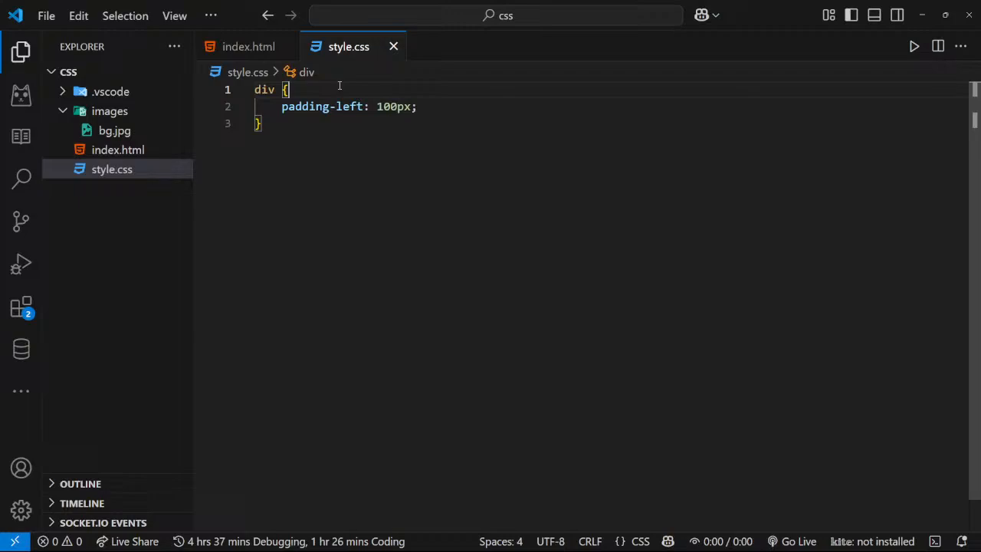
key(Enter)
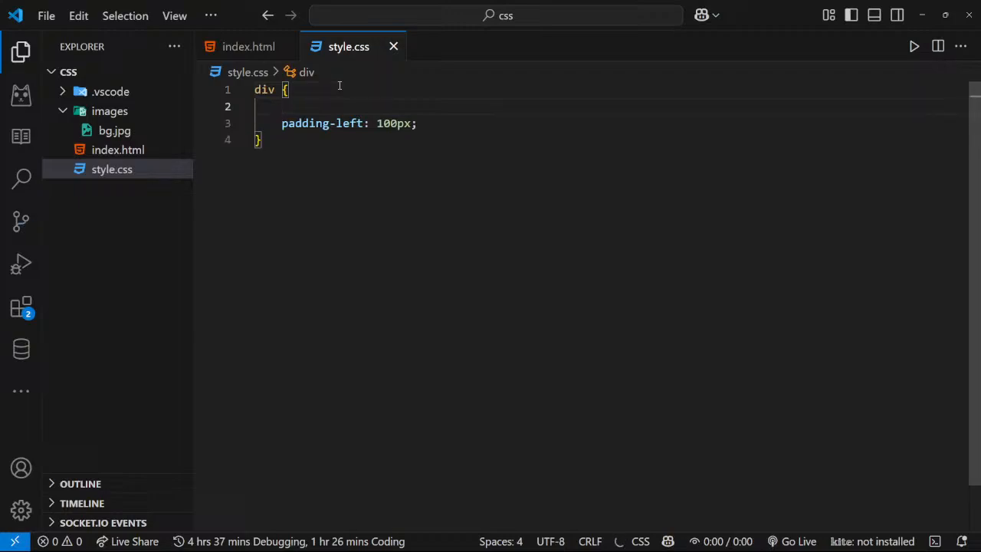
text(border: 1px sol)
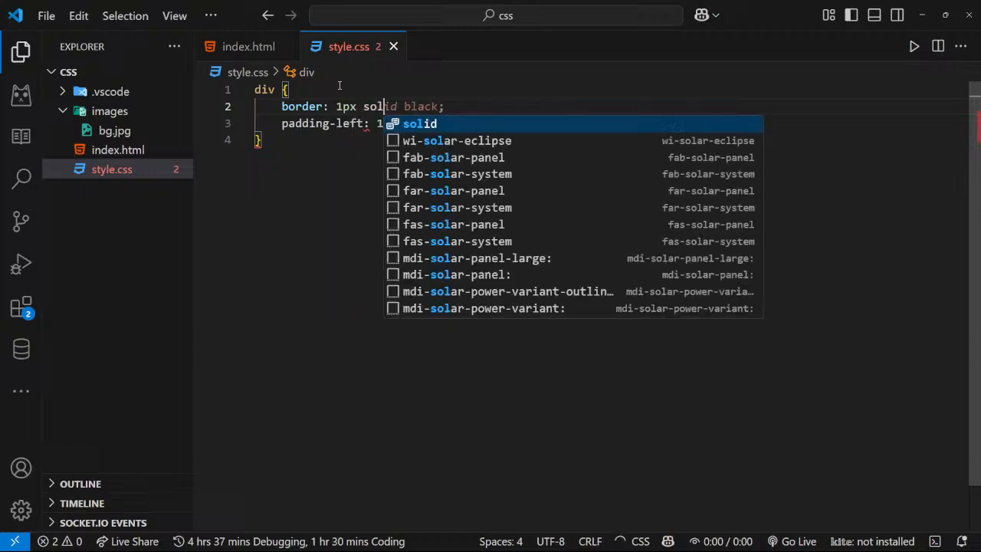
key(Escape)
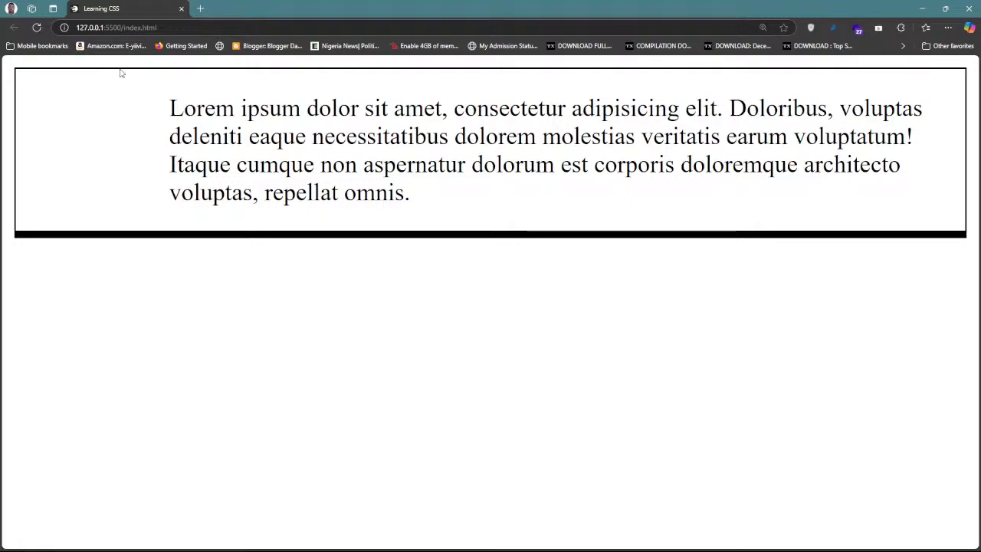
mouse_move(325, 243)
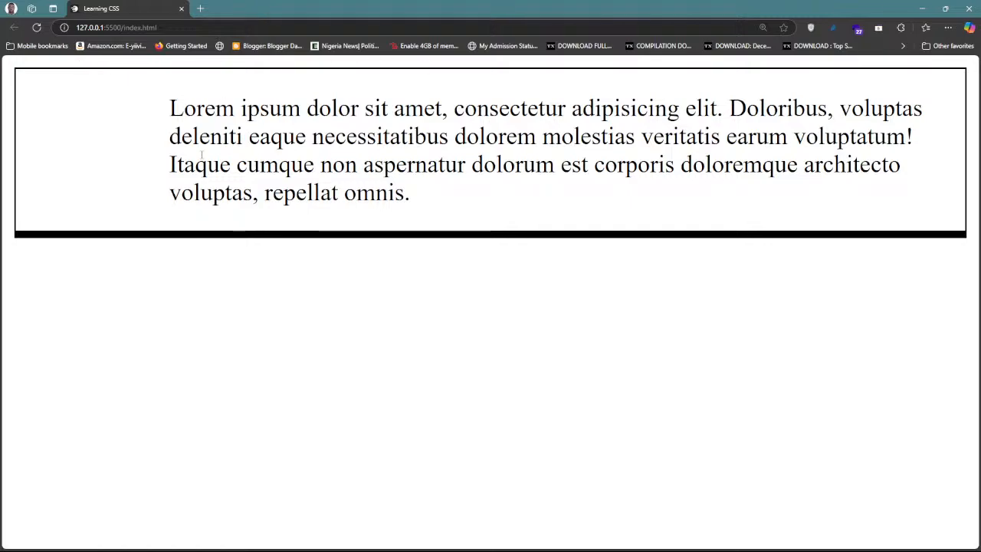
drag(170, 108, 410, 192)
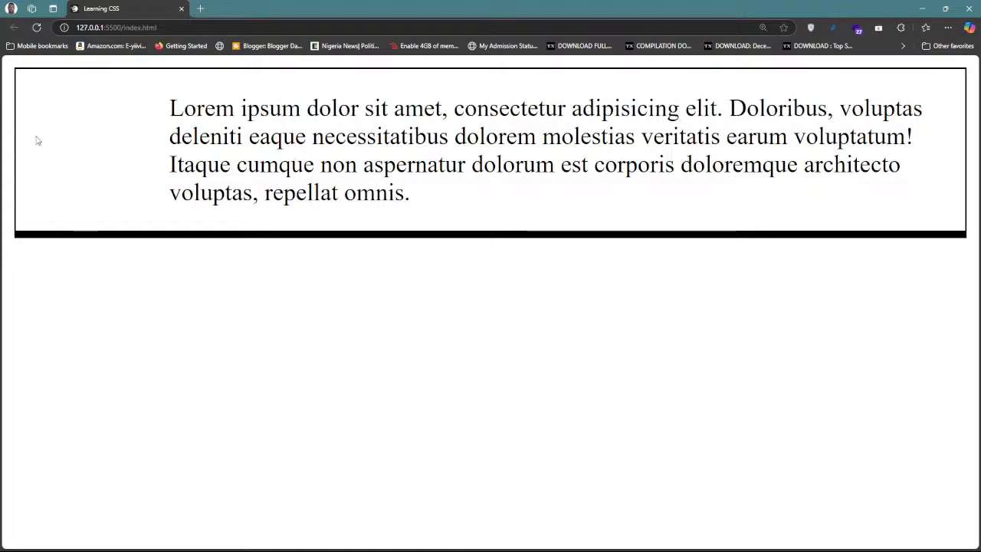
mouse_move(59, 150)
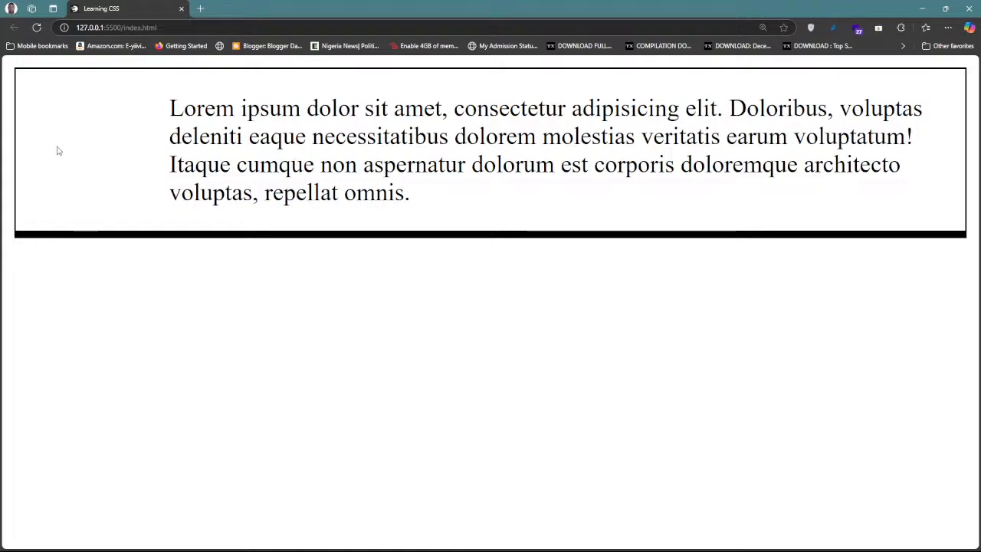
mouse_move(72, 155)
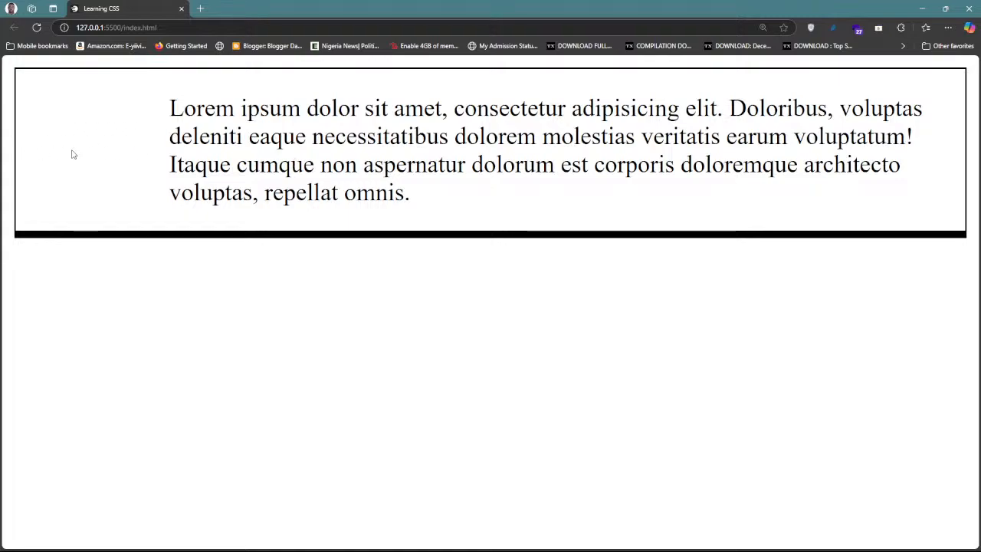
mouse_move(140, 149)
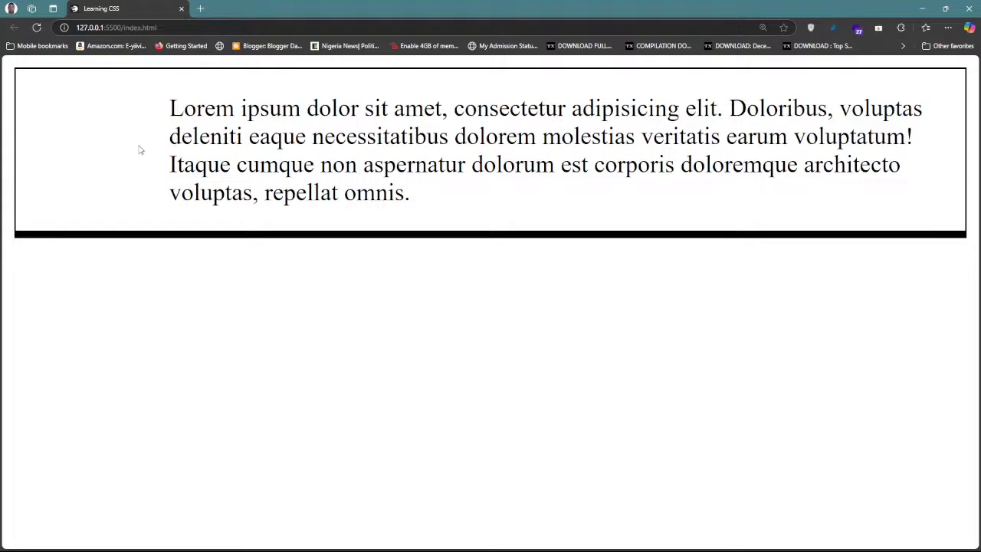
mouse_move(99, 148)
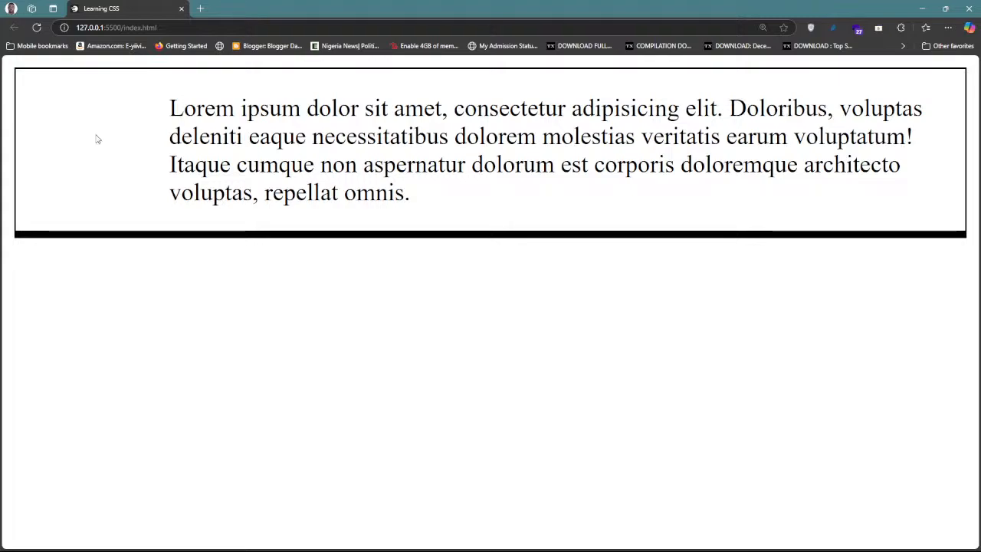
mouse_move(19, 129)
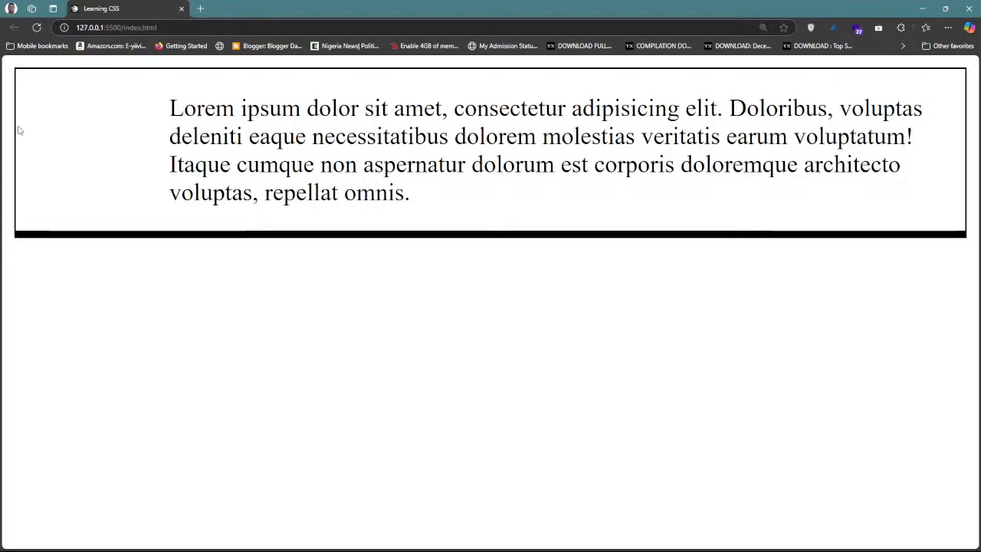
mouse_move(143, 163)
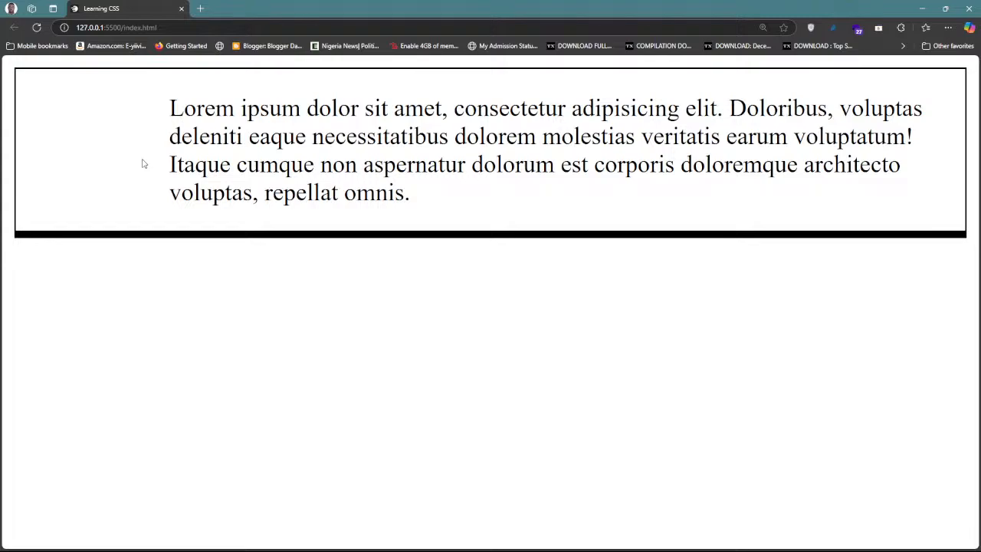
mouse_move(100, 141)
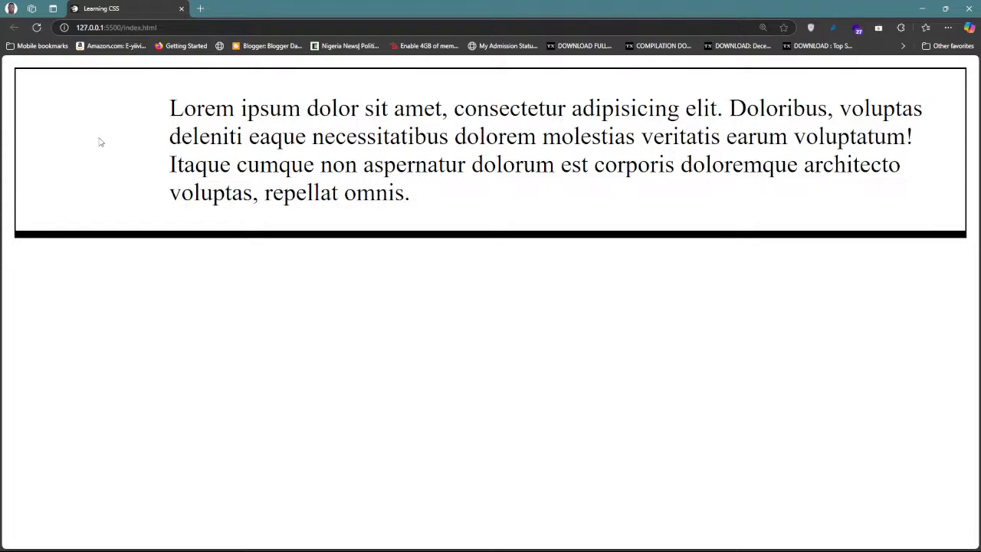
mouse_move(257, 93)
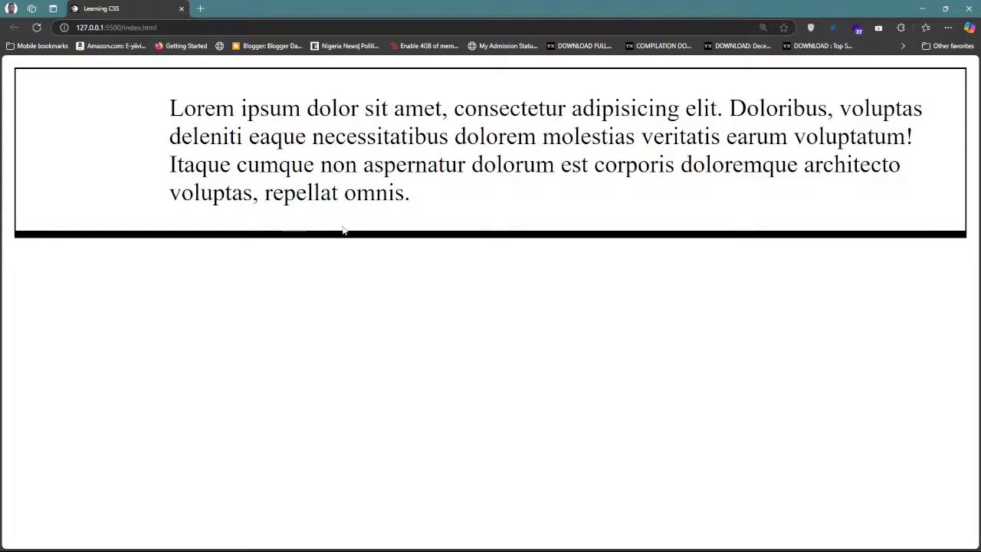
mouse_move(947, 132)
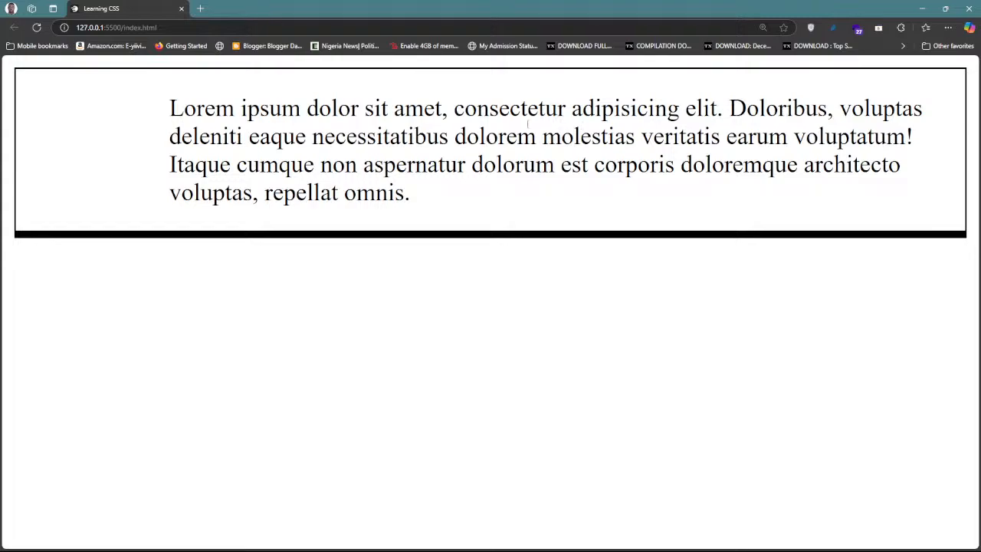
mouse_move(513, 104)
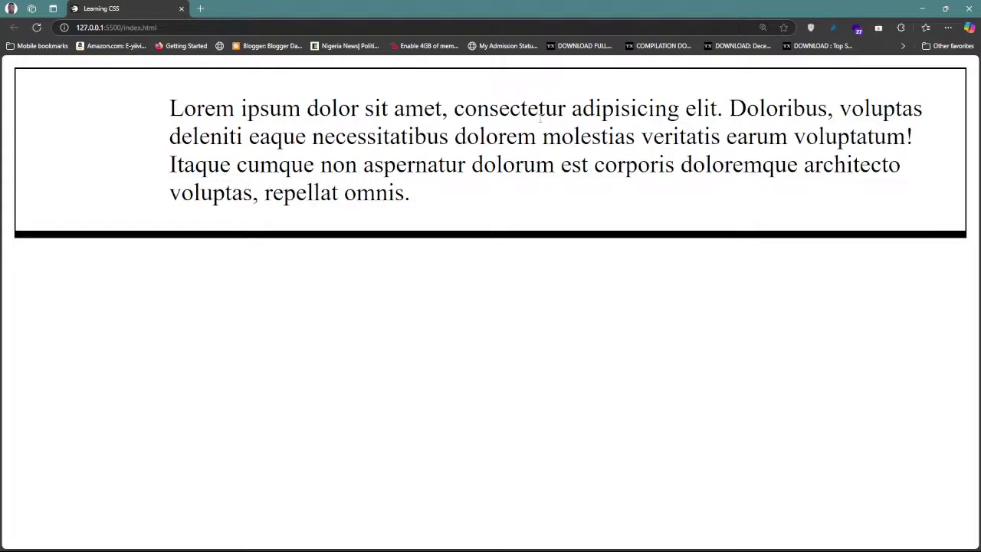
mouse_move(544, 136)
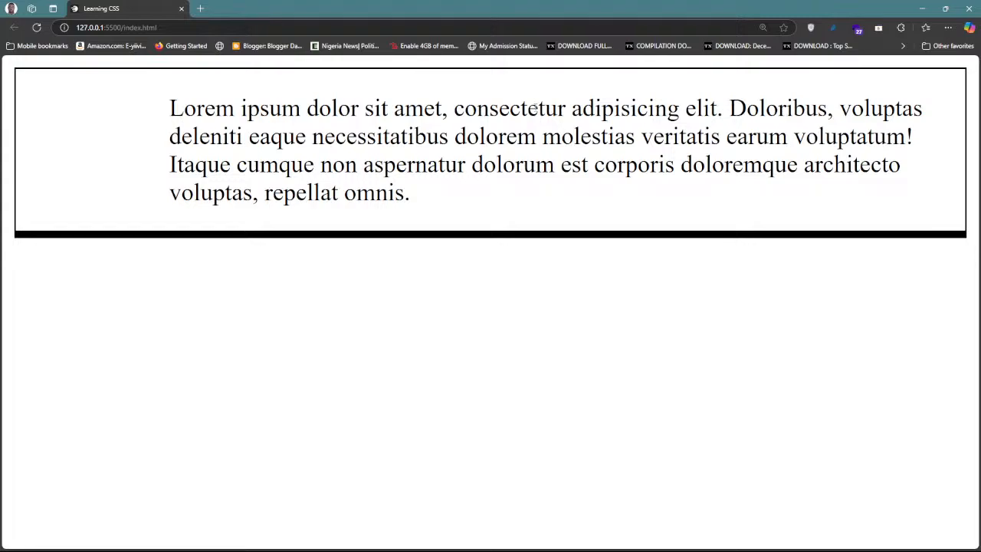
mouse_move(538, 123)
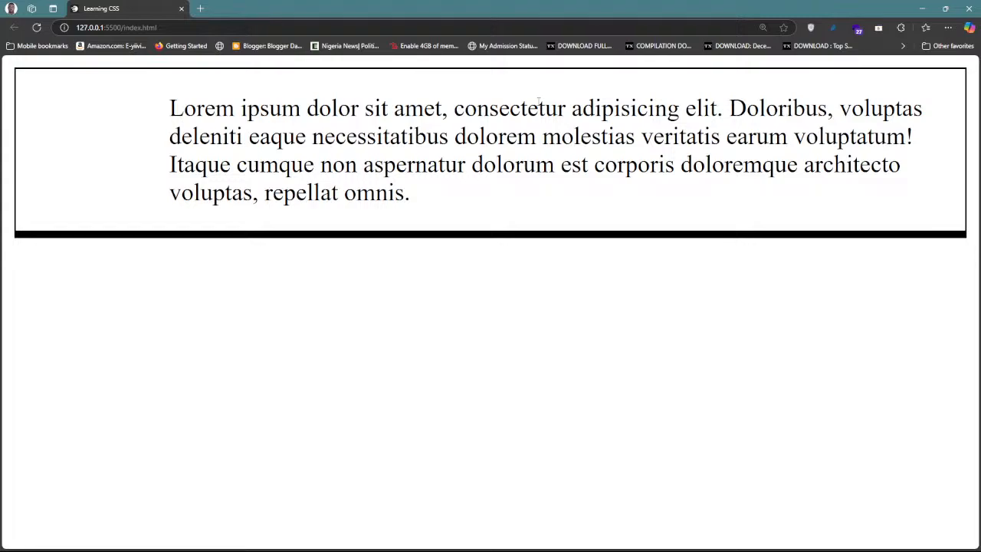
mouse_move(503, 144)
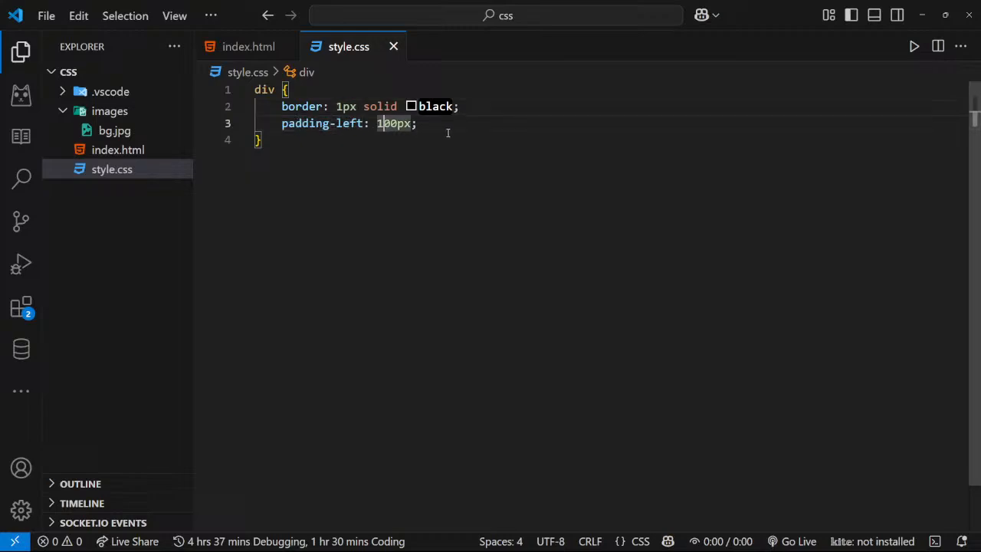
Add padding-top: 100px; on a new line after padding-left in the div rule
click(419, 123)
text(padding)
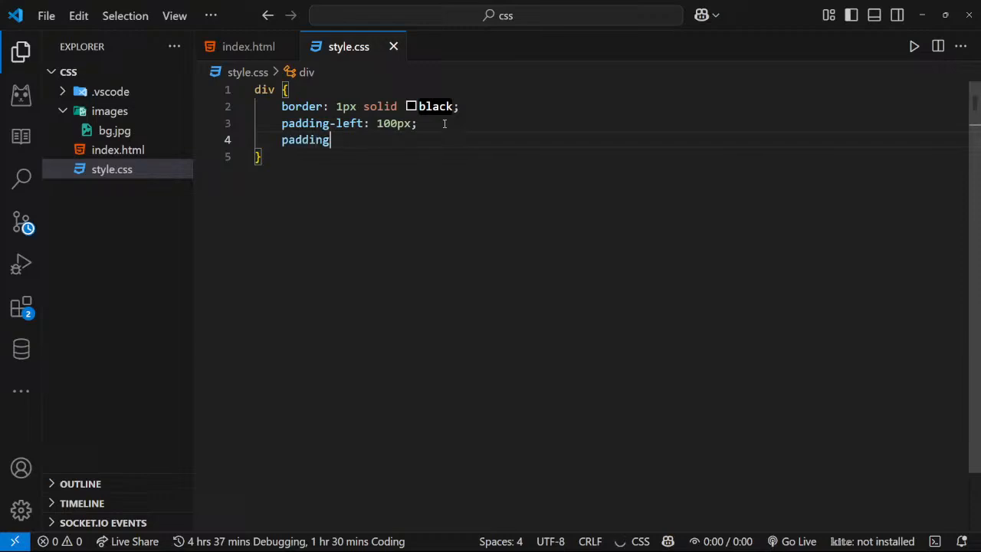
text(-topo)
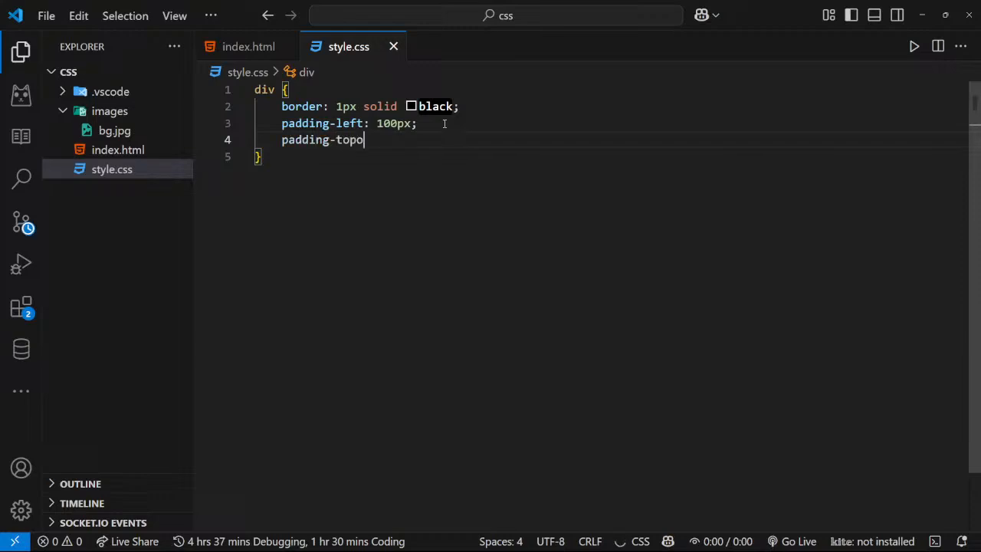
text(: 100)
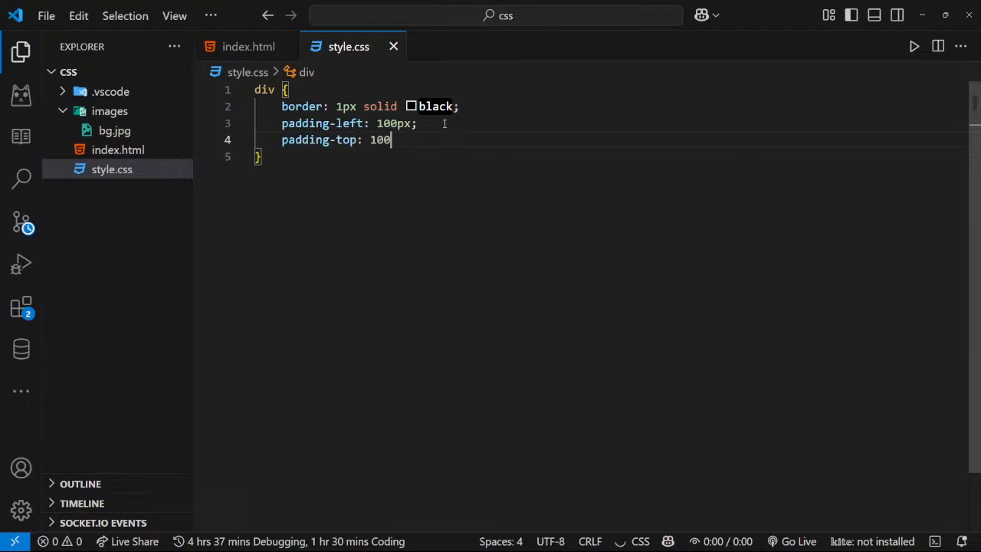
text(px;)
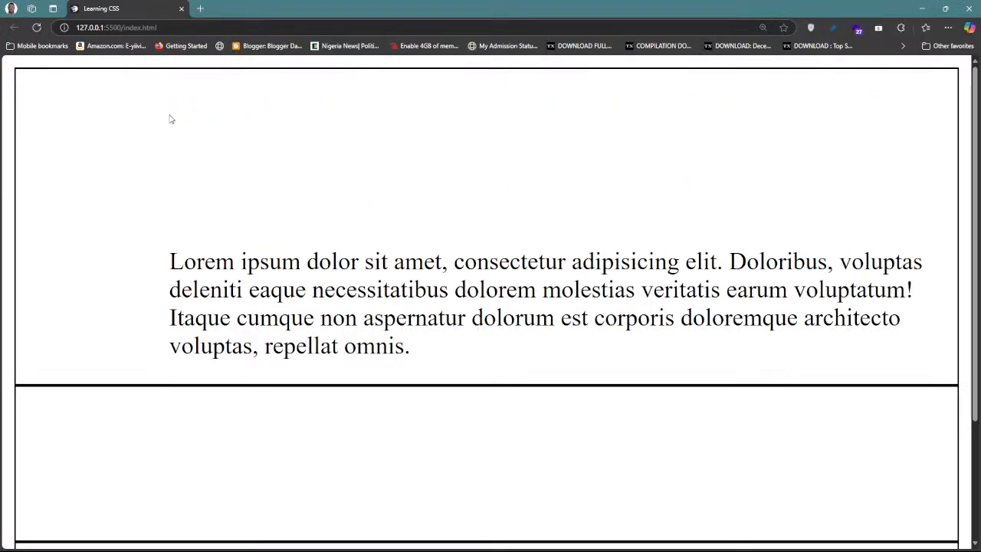
mouse_move(505, 199)
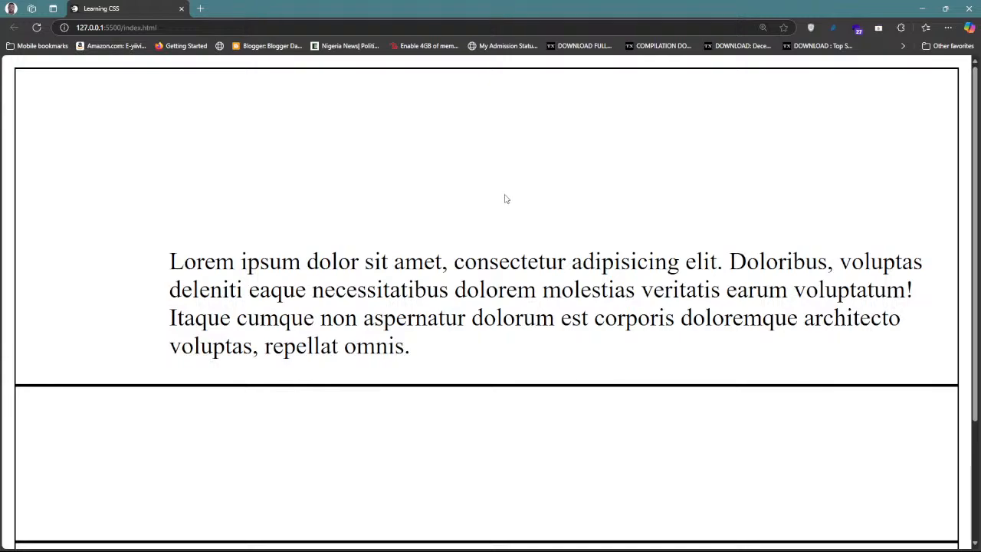
mouse_move(507, 197)
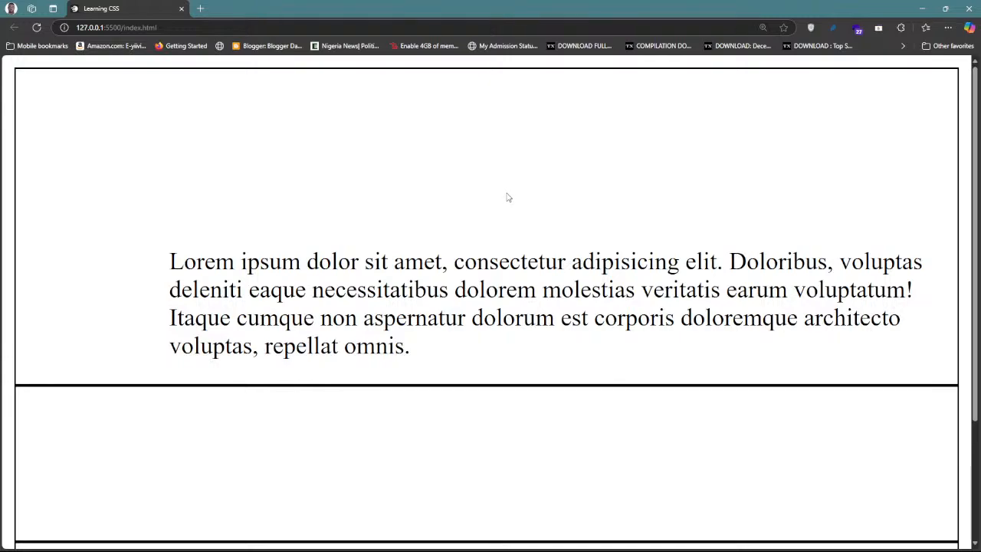
mouse_move(513, 181)
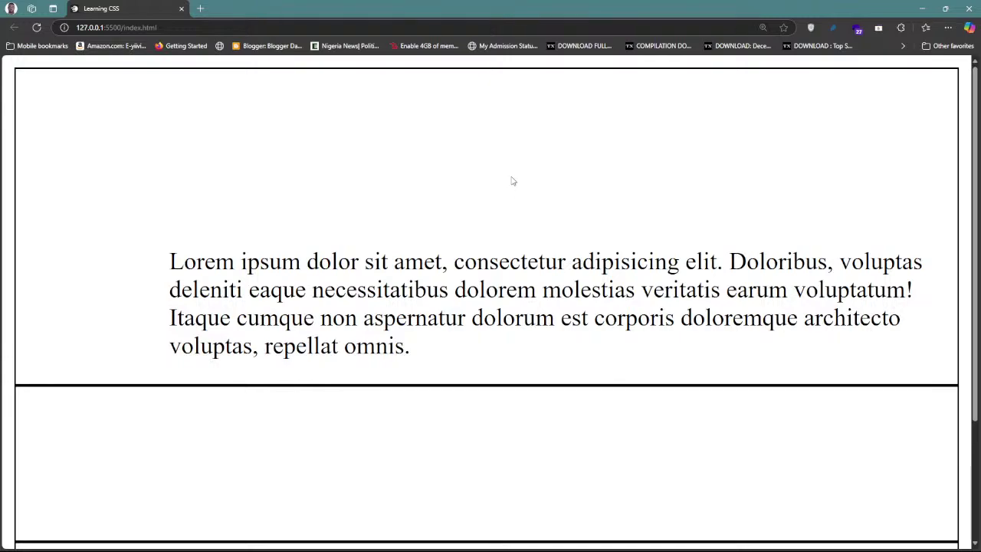
mouse_move(520, 158)
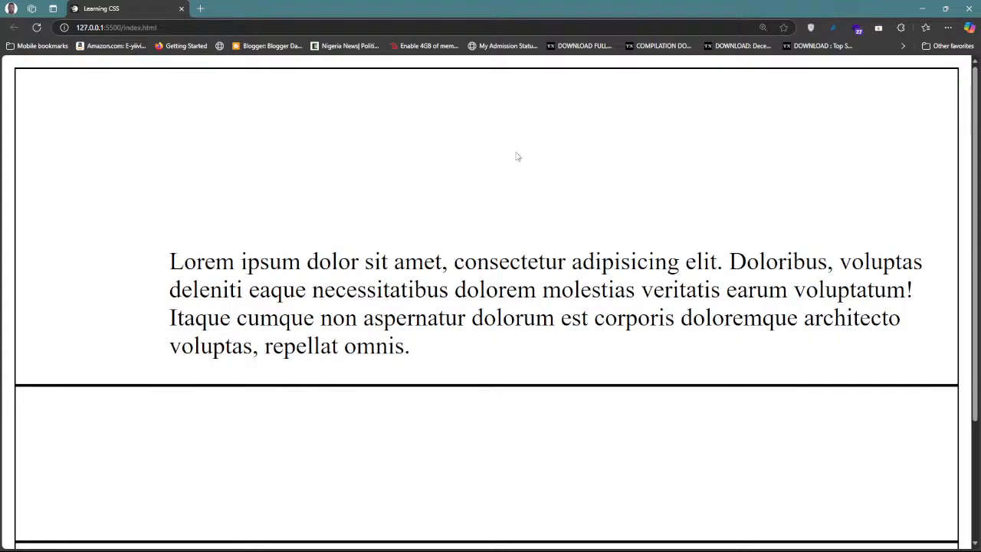
mouse_move(511, 158)
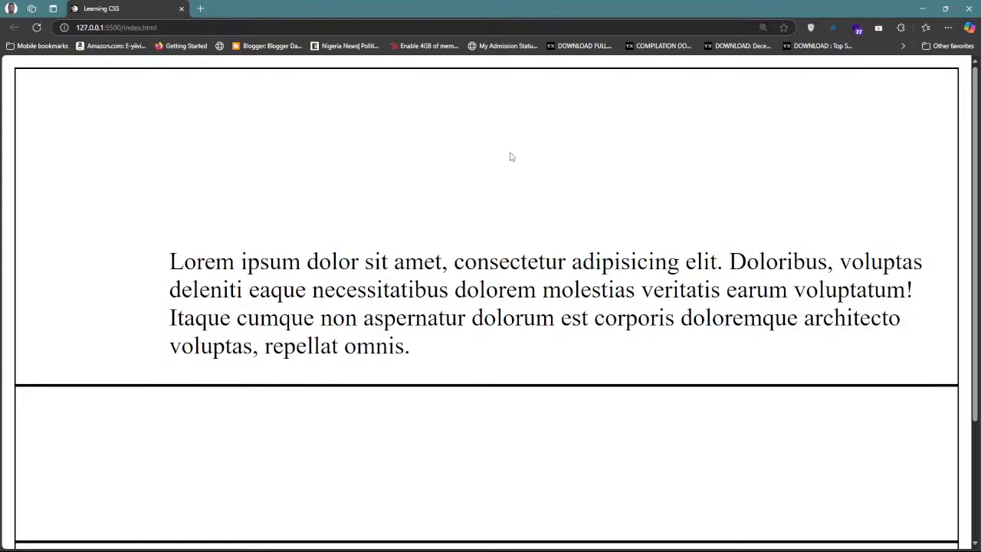
mouse_move(138, 320)
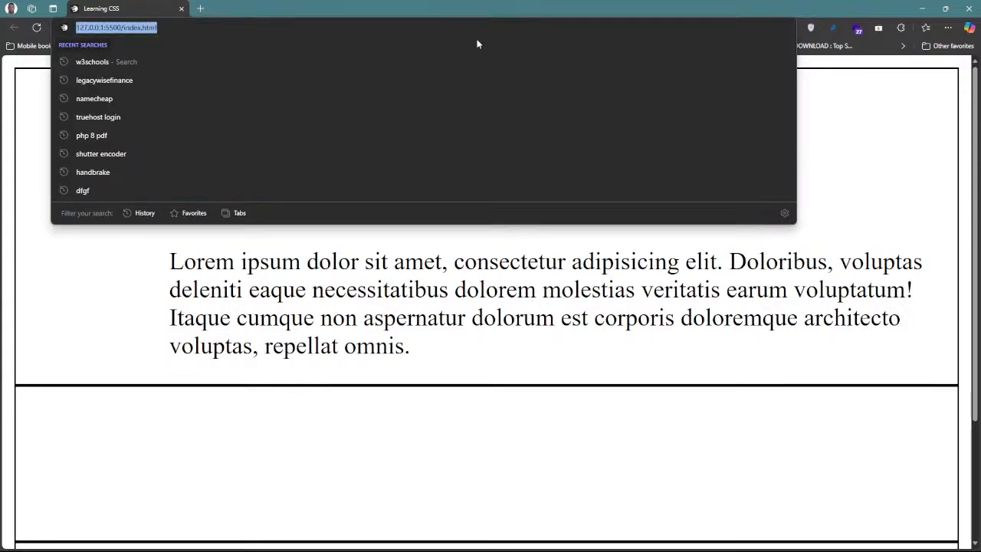
mouse_move(952, 31)
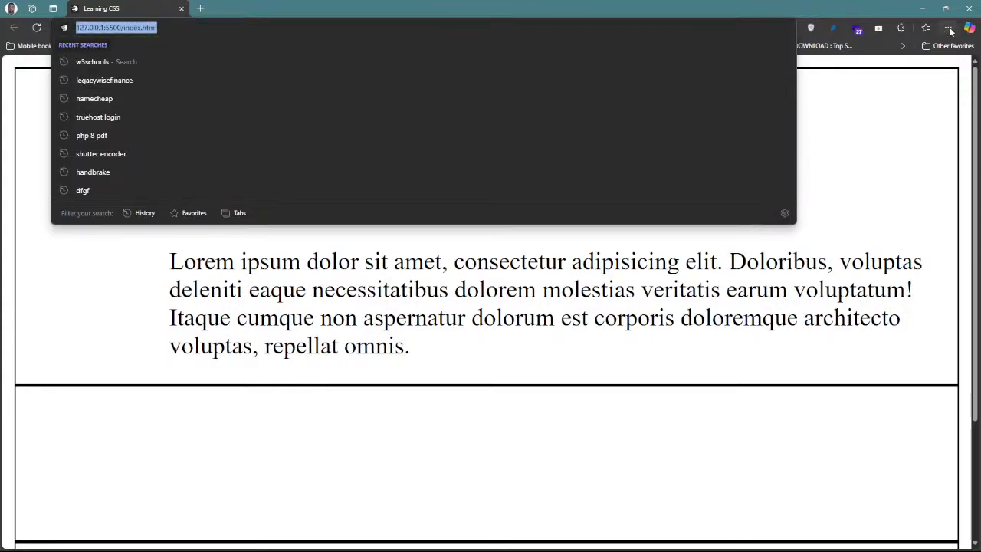
Open a new InPrivate window in Microsoft Edge
click(946, 28)
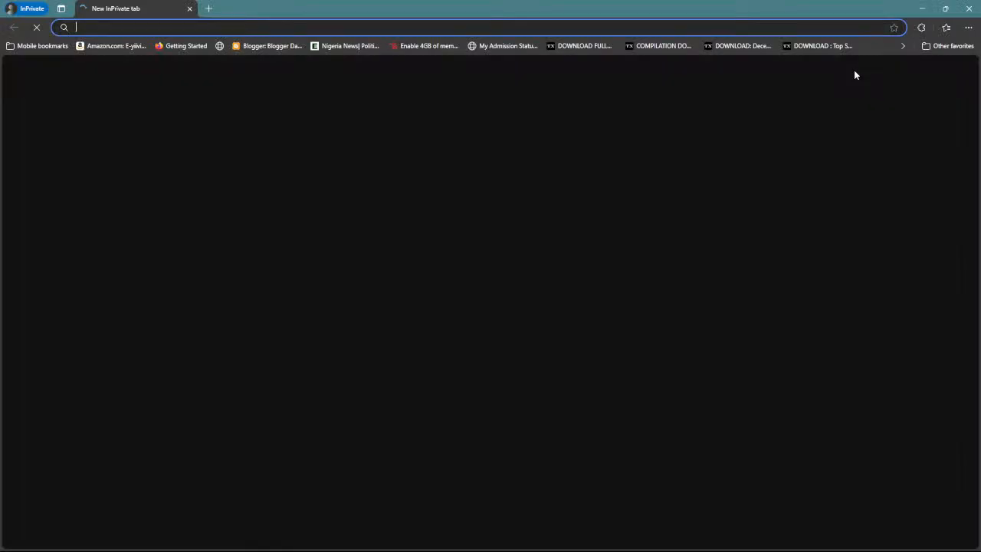
mouse_move(855, 70)
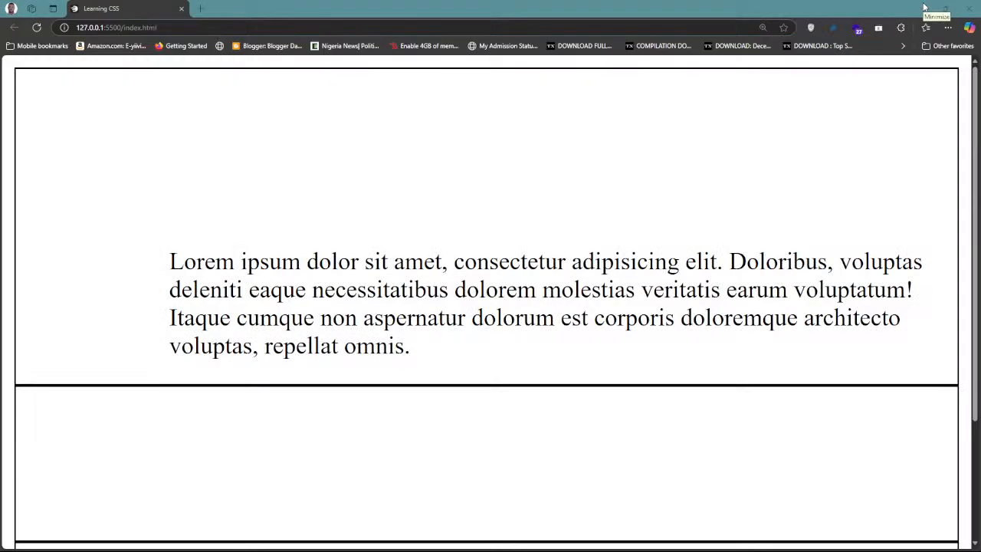
mouse_move(812, 155)
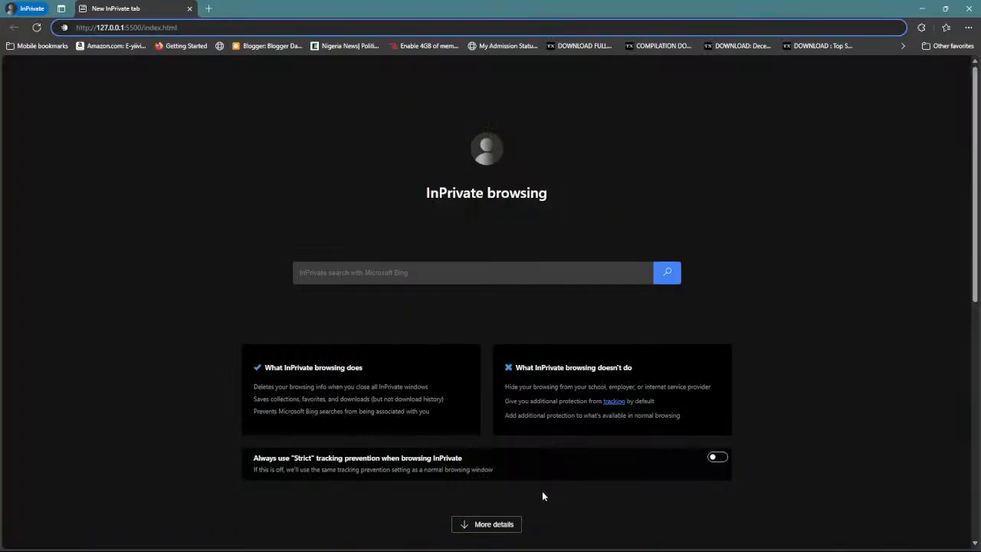
mouse_move(502, 122)
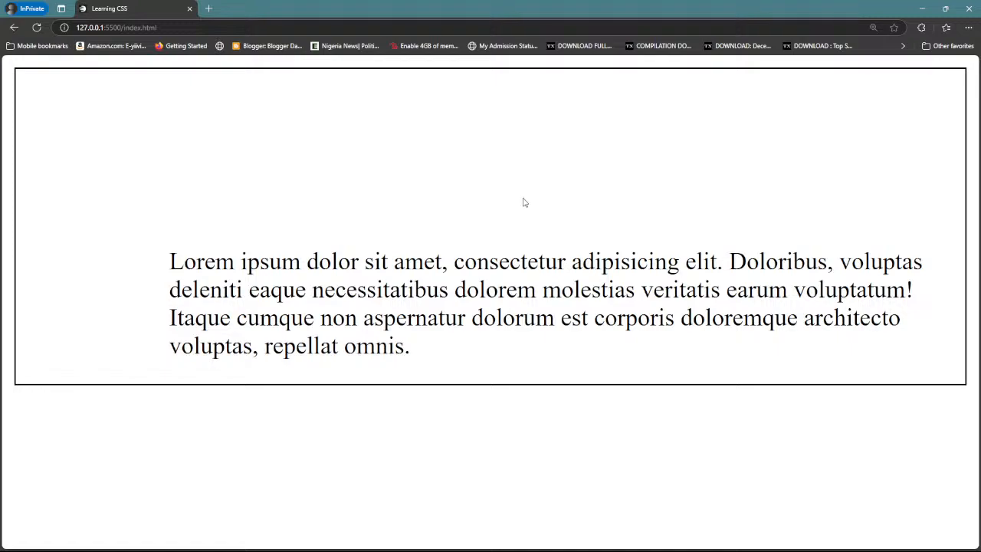
mouse_move(418, 196)
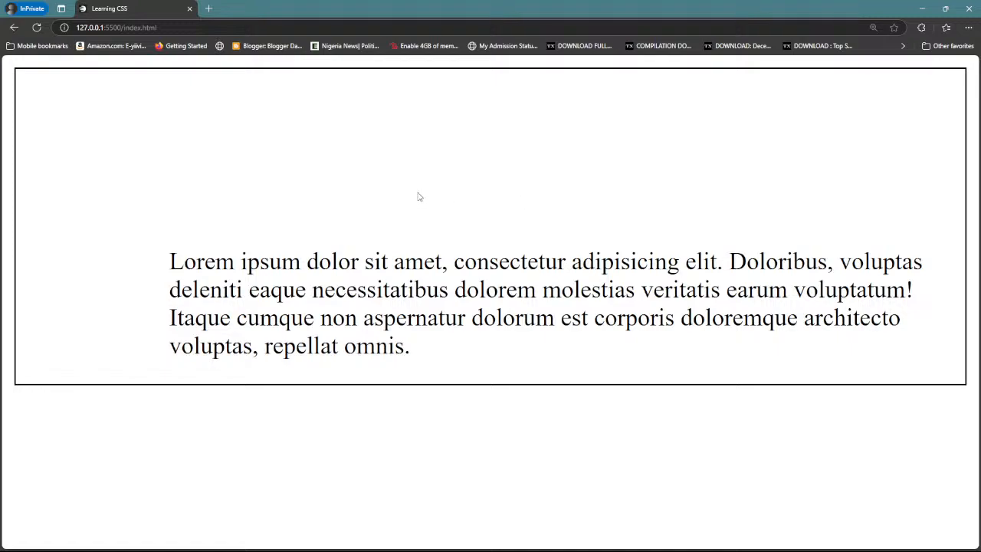
mouse_move(460, 183)
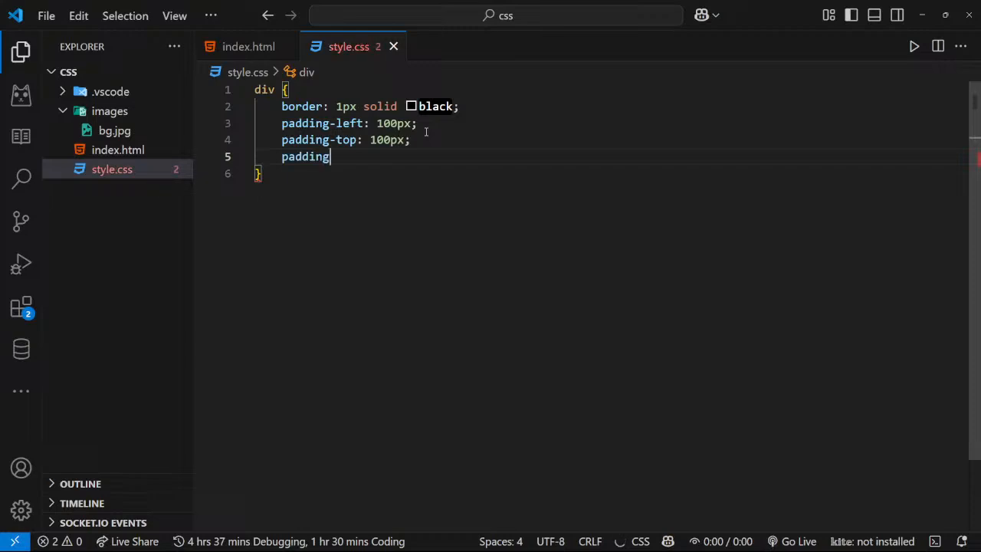
Type padding-bottom: 100px; into the div rule
text(-)
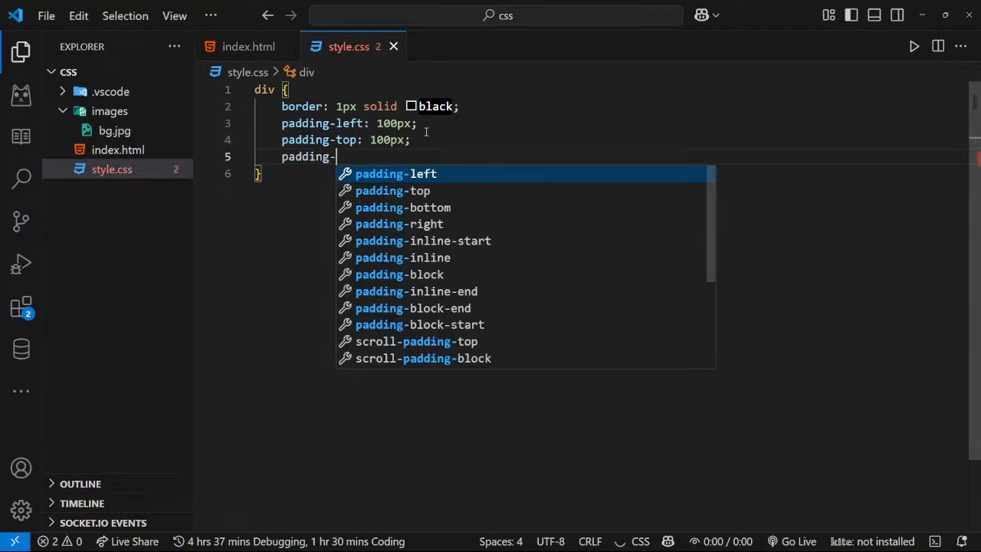
text(bottom: 10)
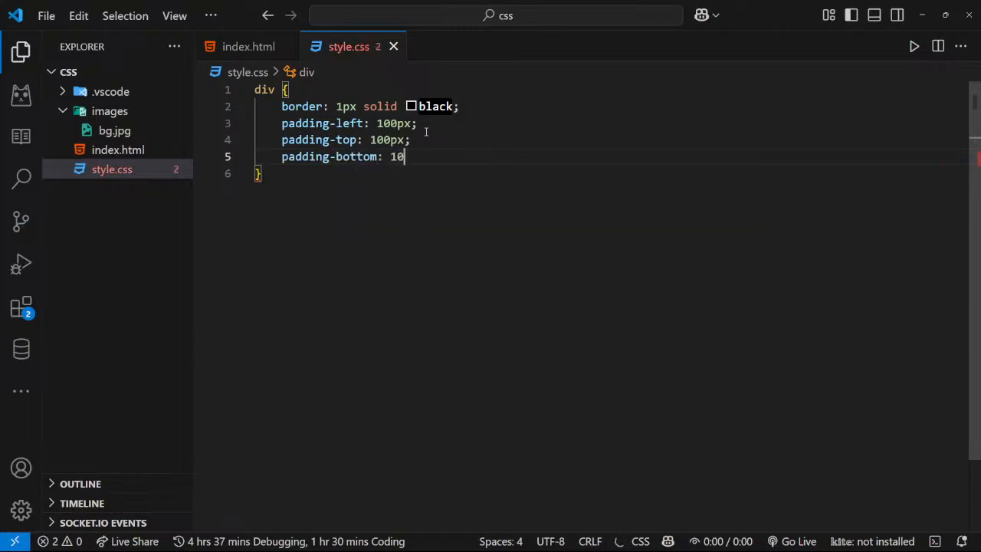
text(0px;)
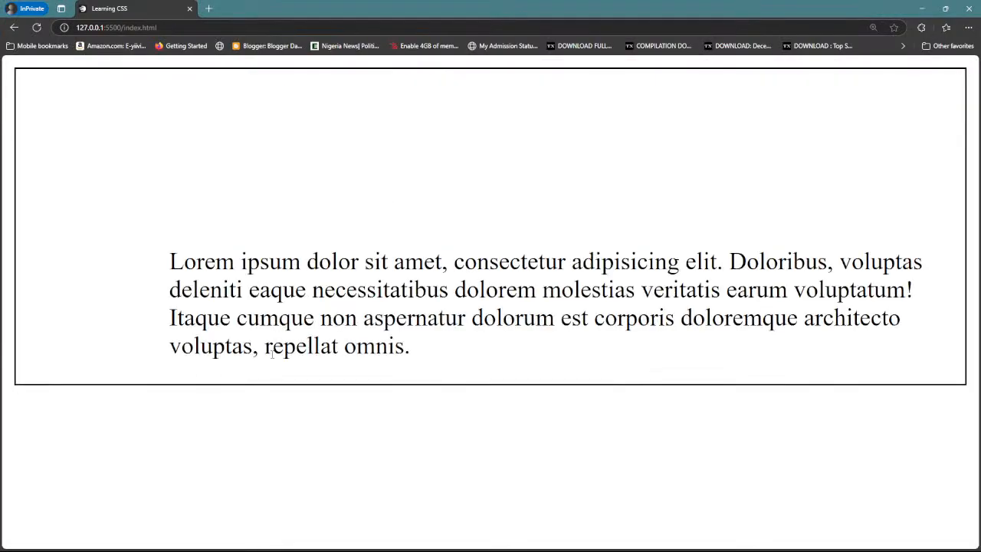
mouse_move(315, 323)
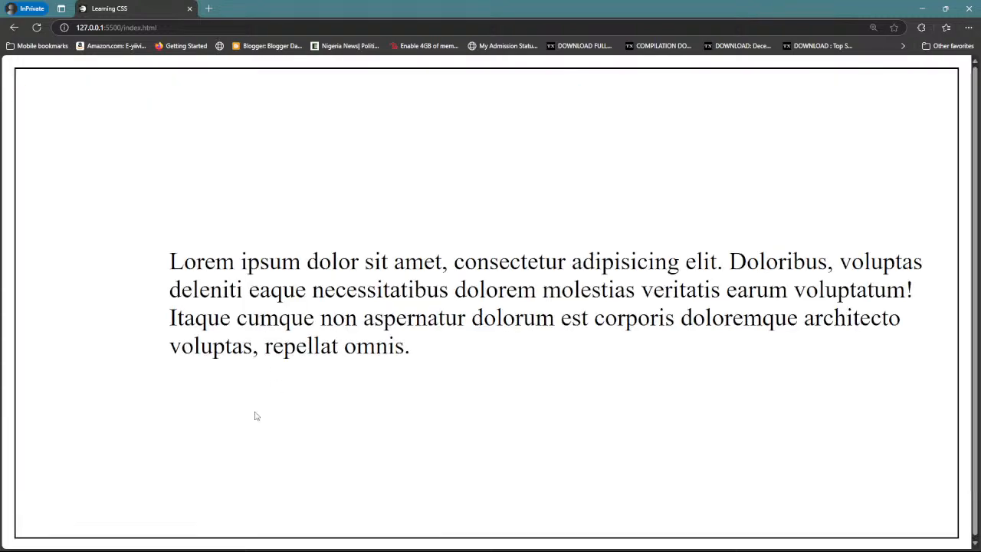
mouse_move(539, 480)
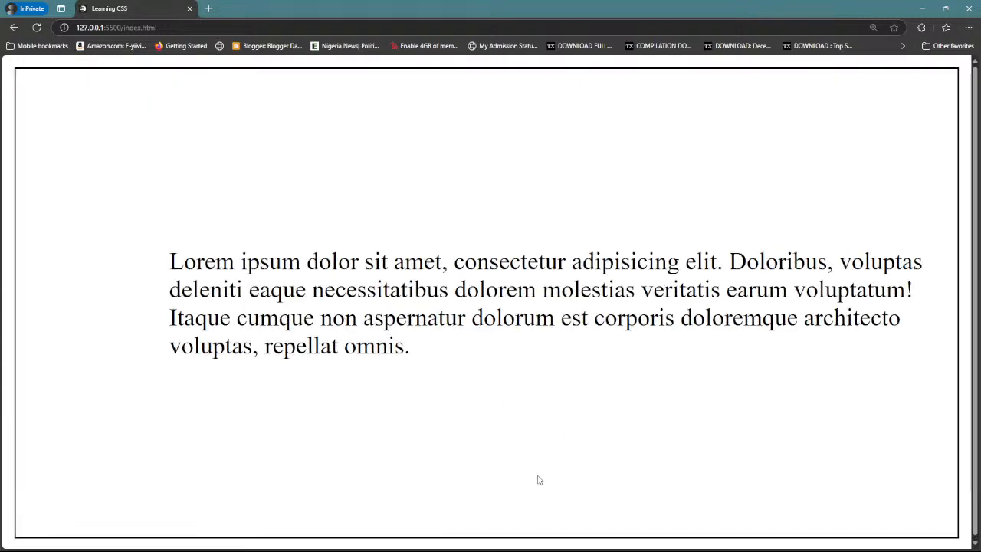
mouse_move(443, 420)
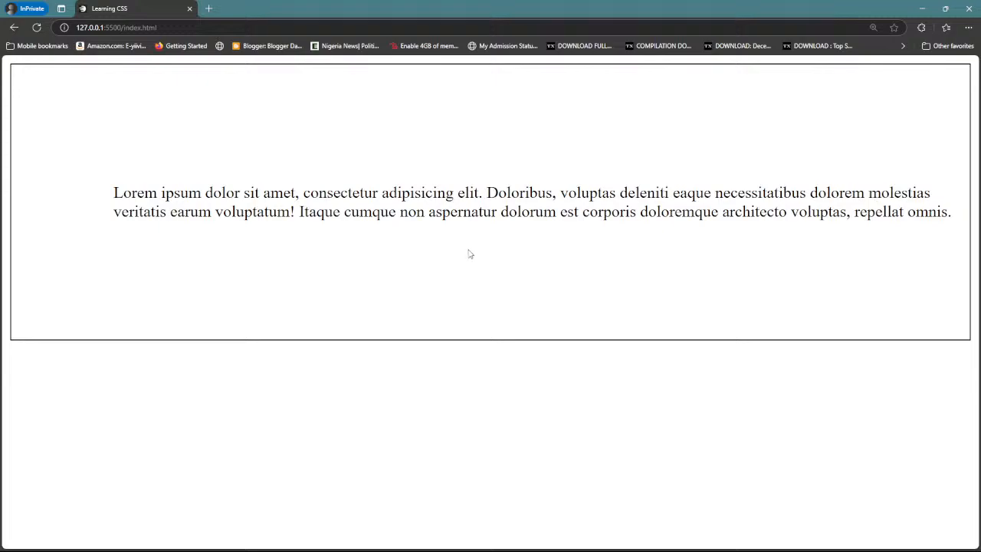
mouse_move(475, 298)
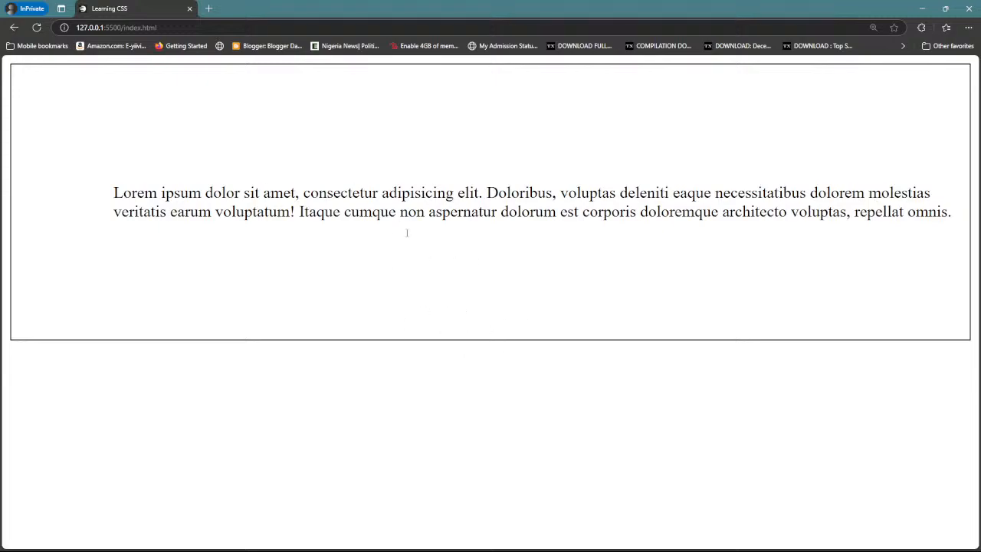
mouse_move(412, 342)
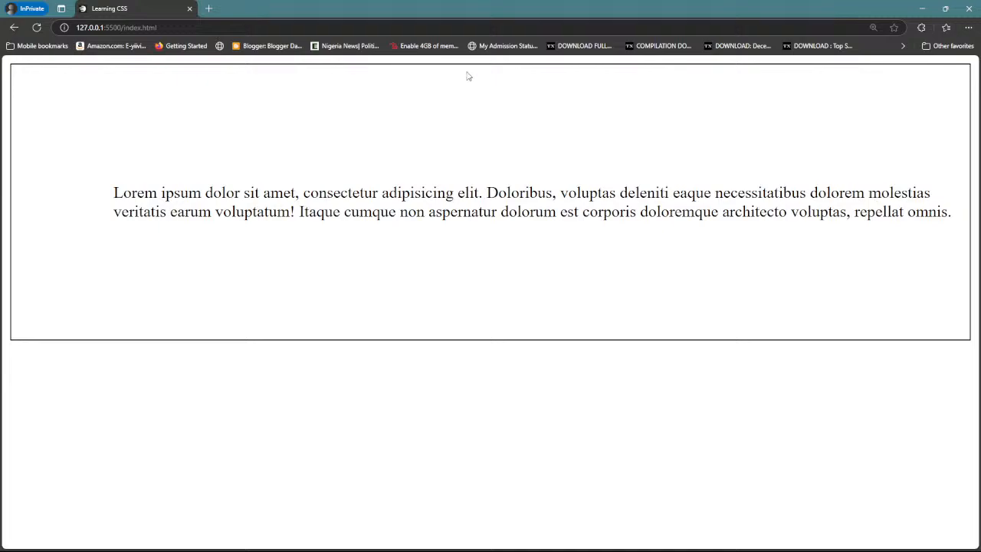
mouse_move(498, 134)
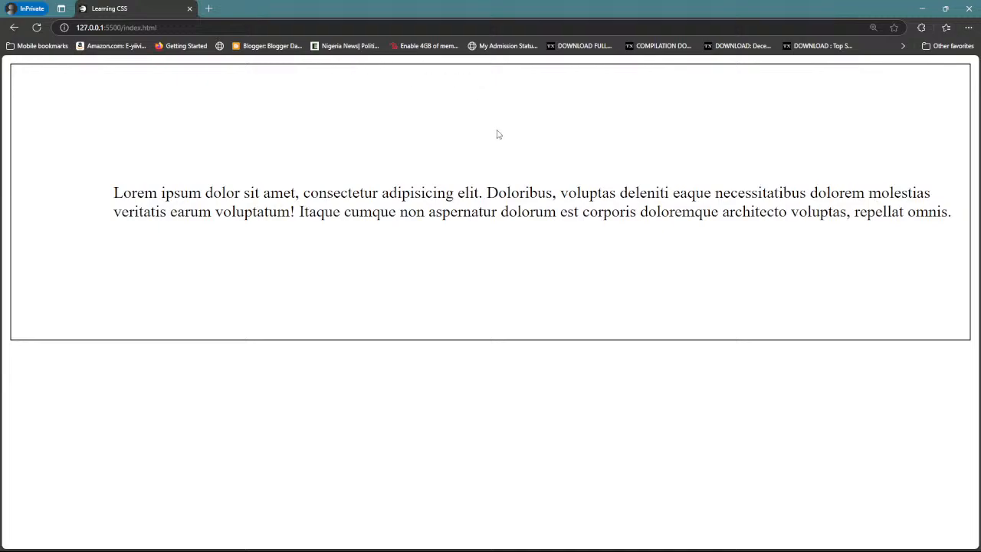
mouse_move(501, 136)
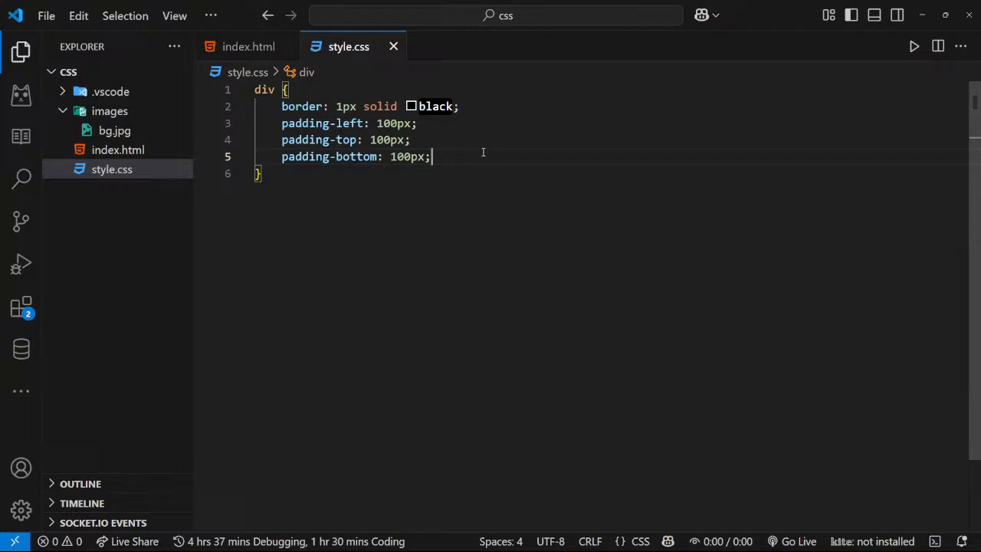
Add padding-right: 100px; and background-color: lightblue; to the div rule
text(padding-)
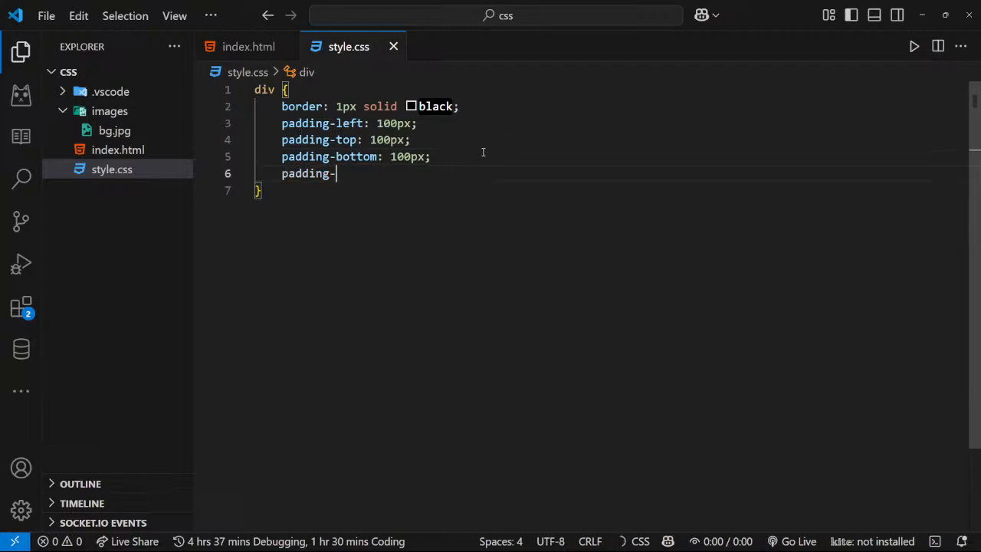
text(right)
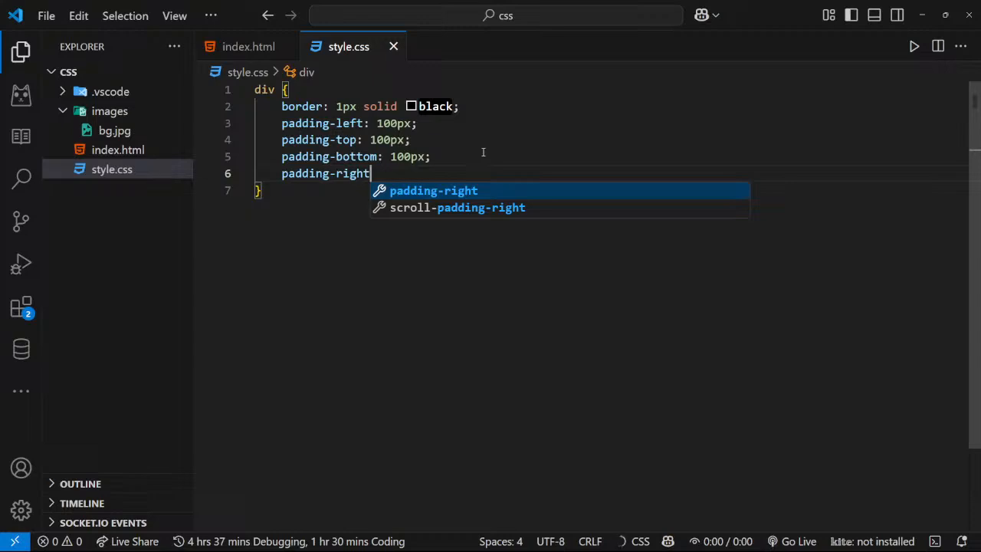
text(: 1)
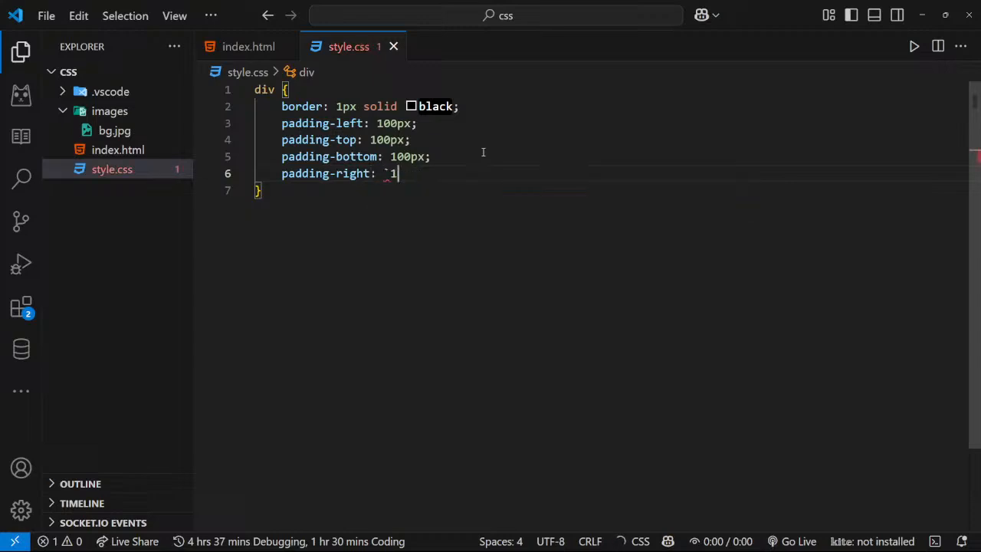
text(00px;)
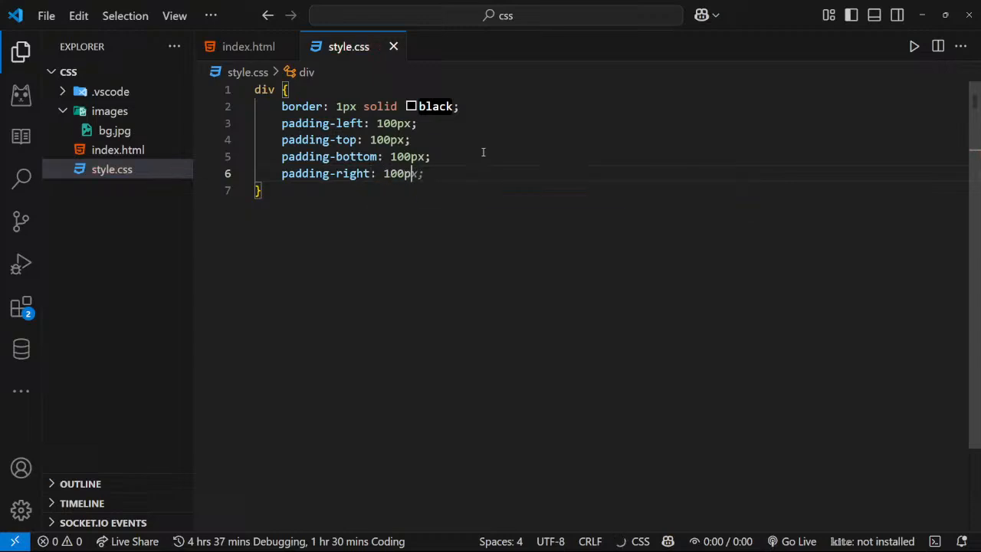
text(background-color: lightblue;)
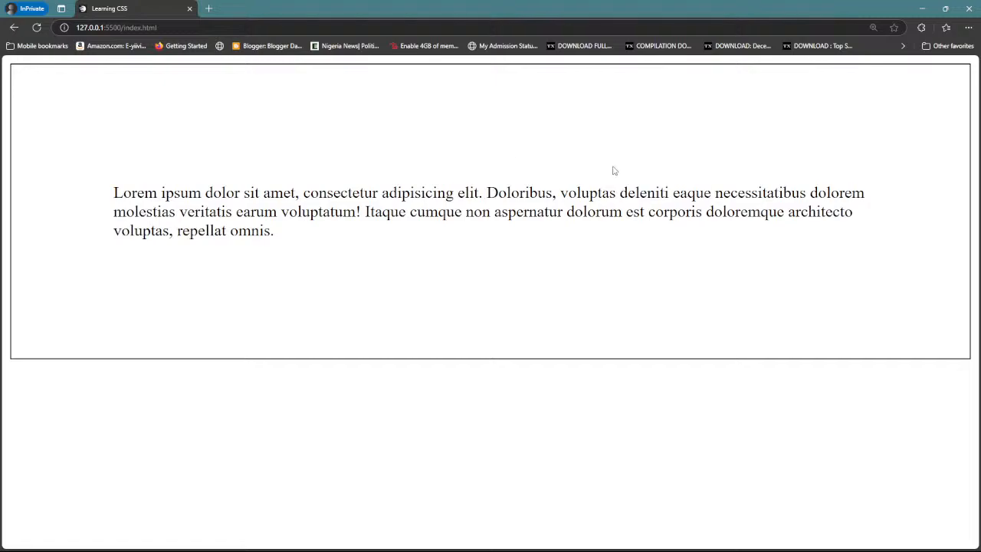
mouse_move(900, 205)
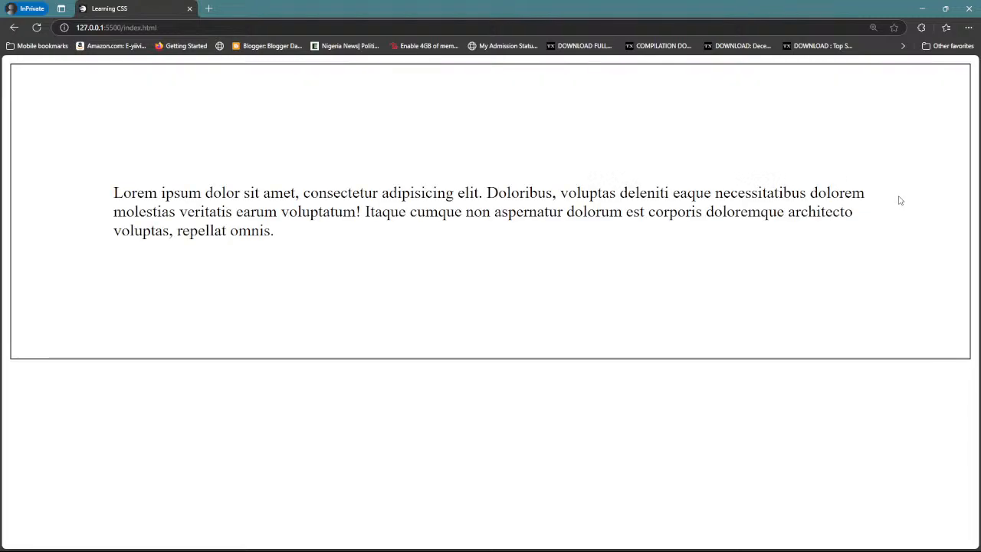
mouse_move(822, 159)
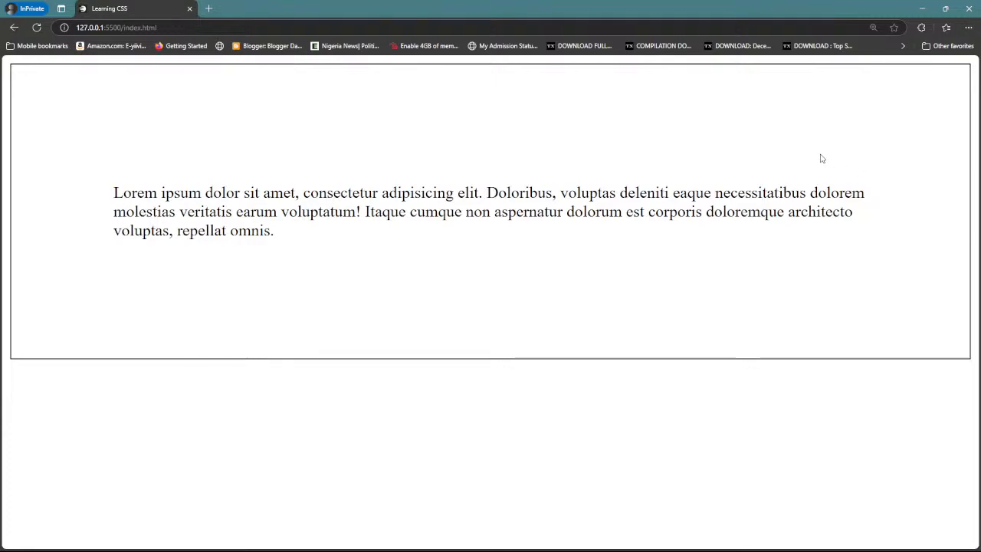
mouse_move(819, 160)
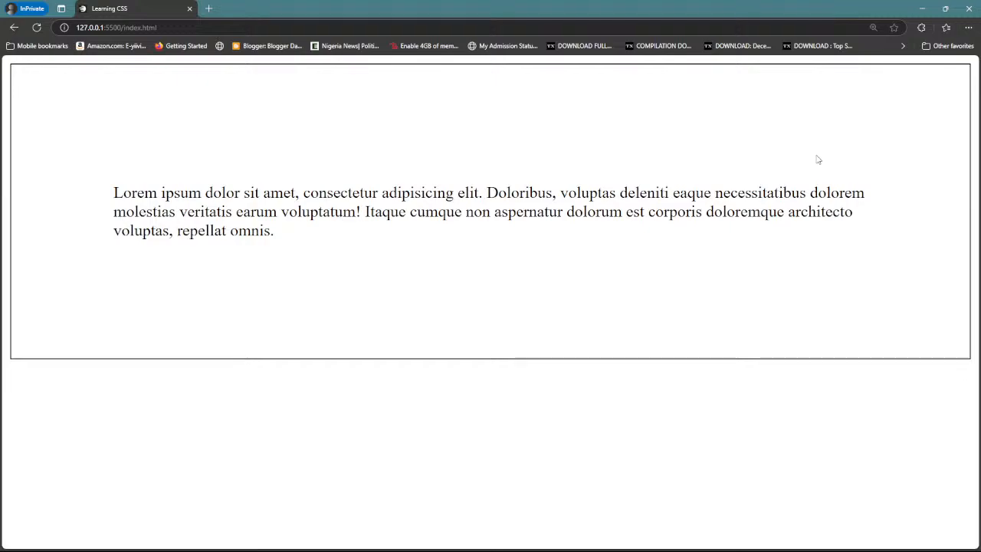
mouse_move(741, 149)
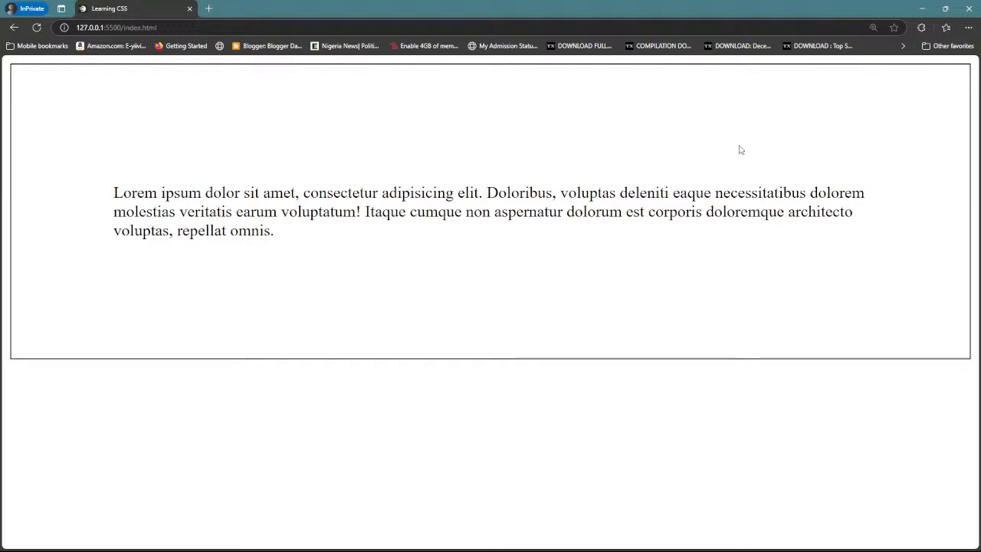